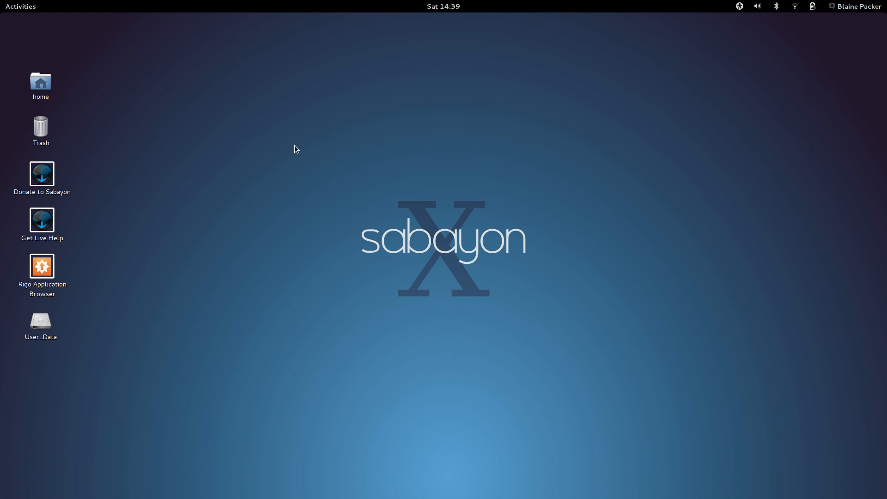
{"action": "mouse_move", "coordinate": [596, 142]}
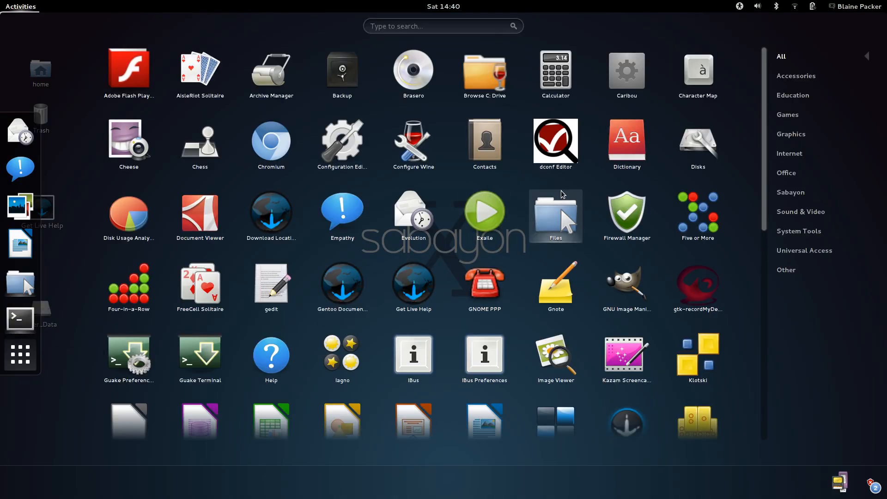
{"action": "mouse_move", "coordinate": [591, 232]}
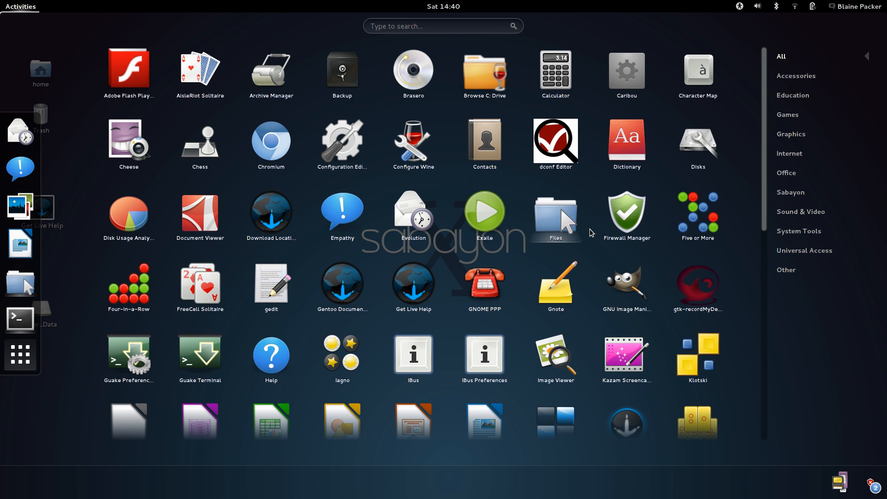
Launch gedit and LibreOffice Writer from the Activities application grid
{"action": "scroll", "scroll_direction": "down", "scroll_amount": 3}
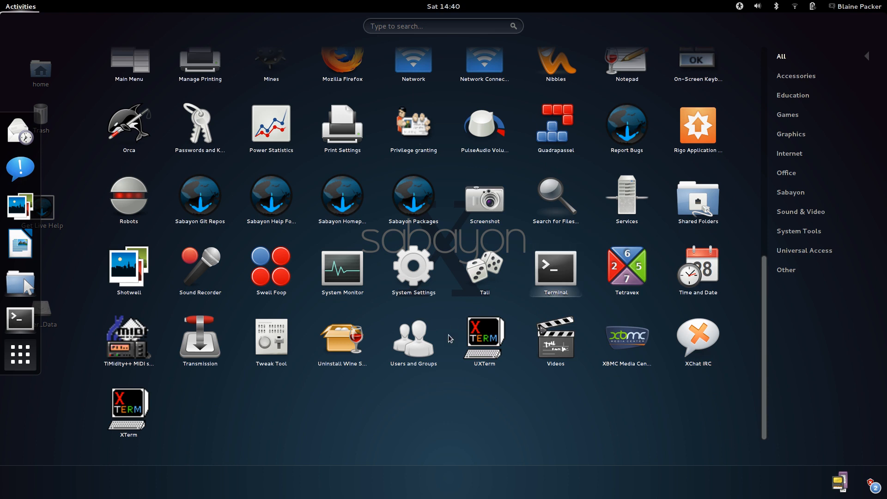
{"action": "mouse_move", "coordinate": [339, 386]}
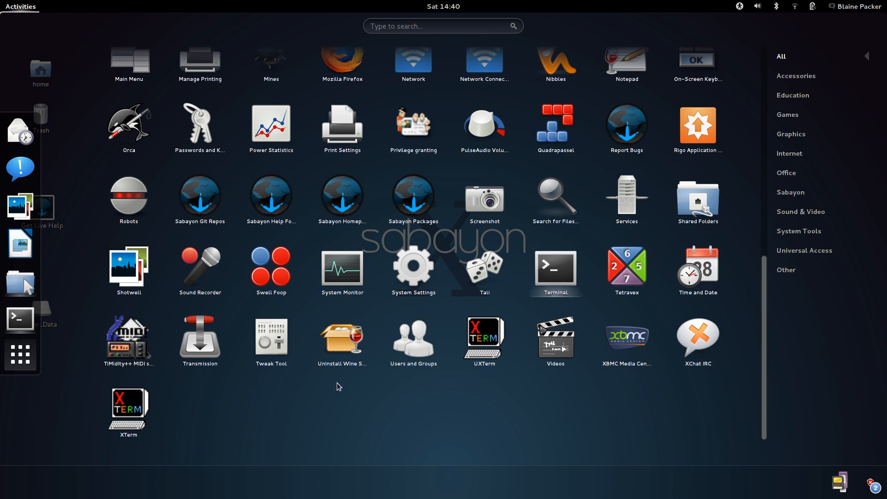
{"action": "mouse_move", "coordinate": [395, 419]}
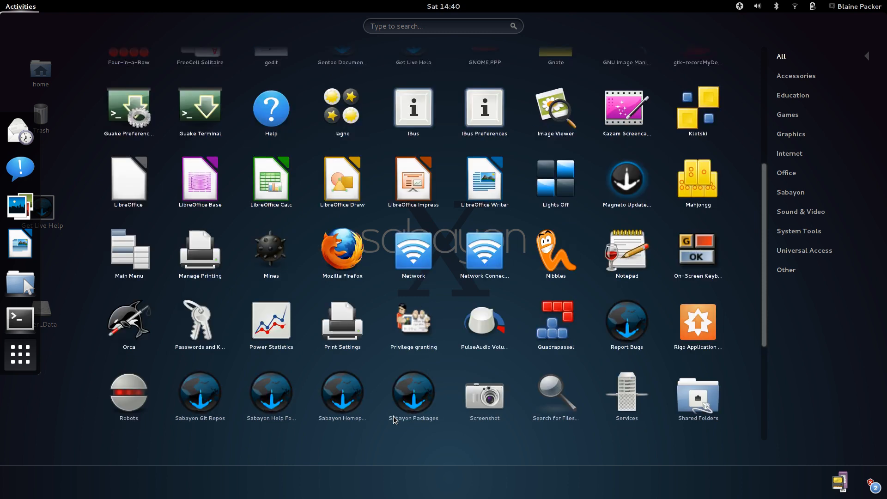
{"action": "scroll", "scroll_direction": "up", "scroll_amount": 3}
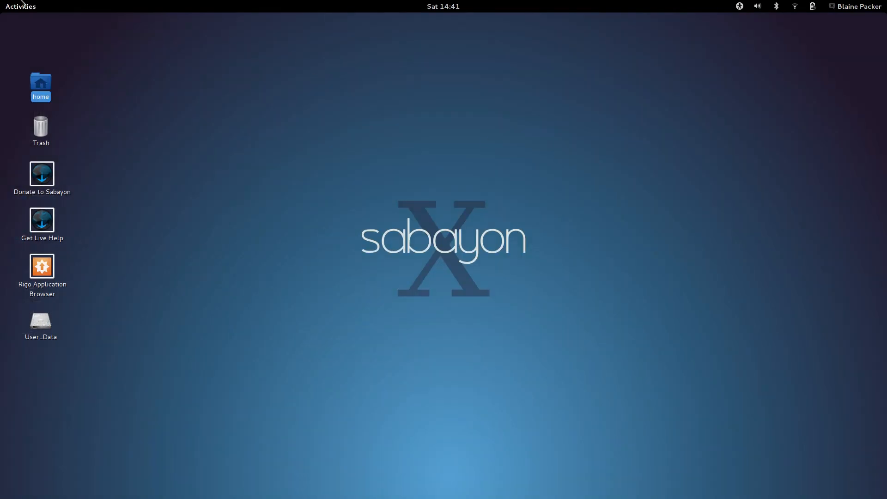
{"action": "left_click", "coordinate": [21, 6]}
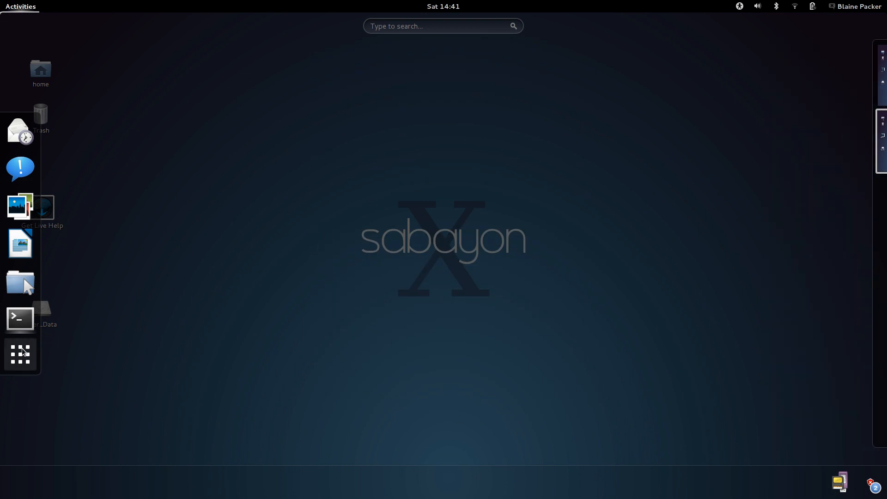
{"action": "left_click", "coordinate": [20, 354]}
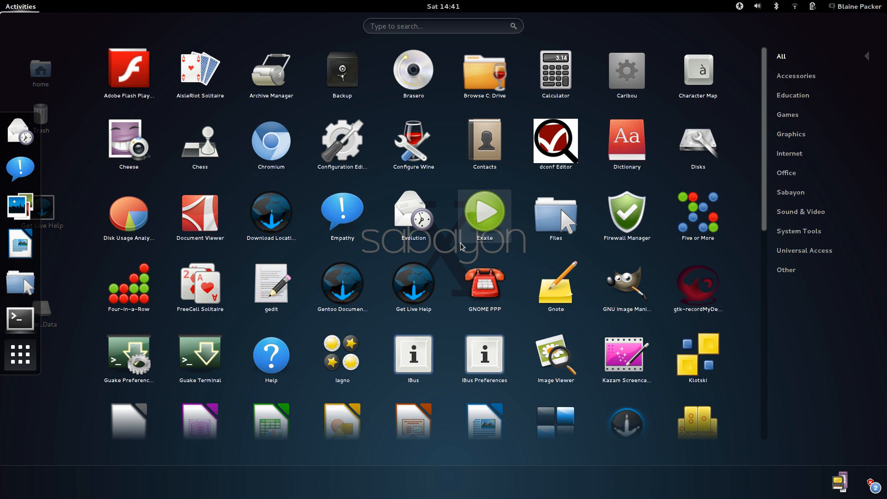
{"action": "scroll", "scroll_direction": "down", "scroll_amount": 3}
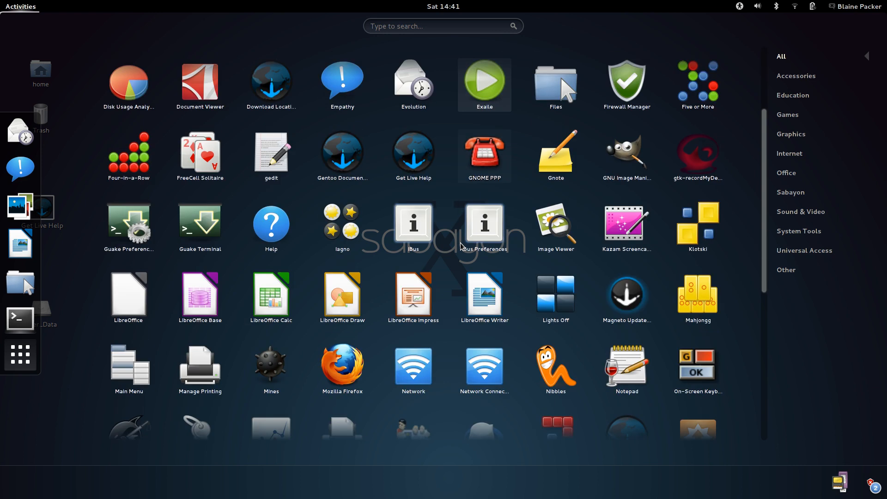
{"action": "scroll", "scroll_direction": "down", "scroll_amount": 3}
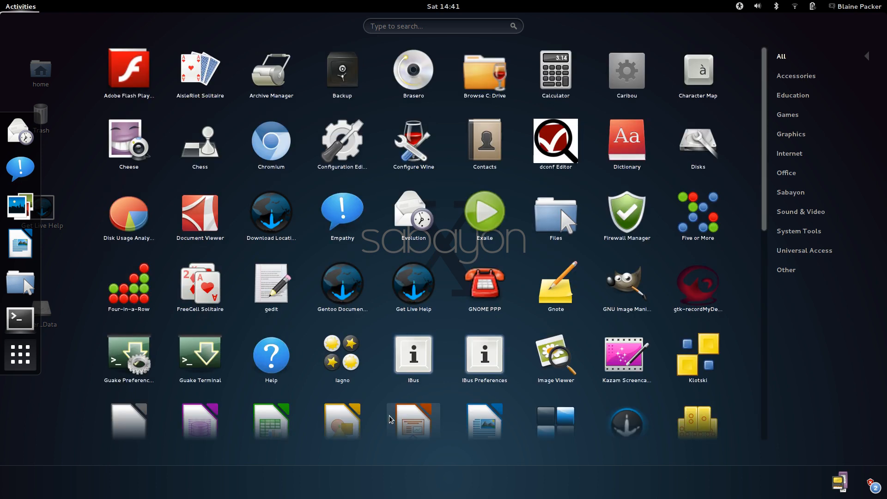
{"action": "left_click", "coordinate": [271, 285]}
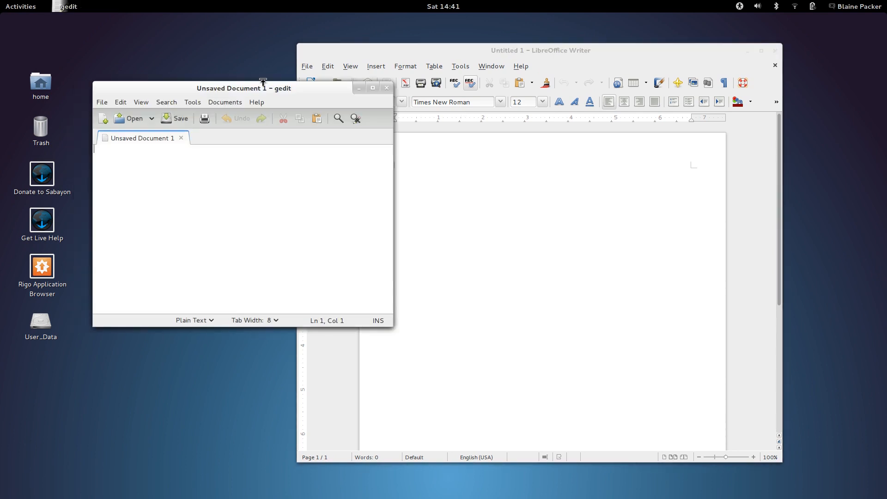
{"action": "mouse_move", "coordinate": [45, 94]}
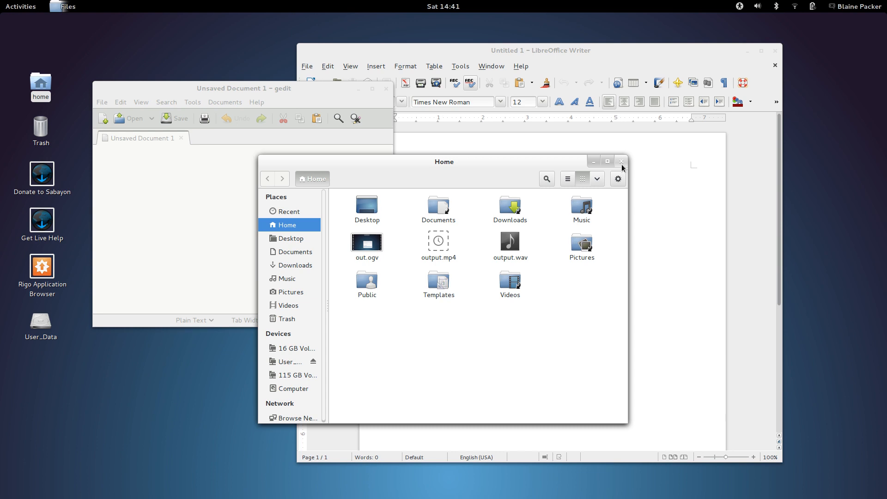
Close the Home folder window and select the Rigo Application Browser shortcut
{"action": "left_click", "coordinate": [621, 161]}
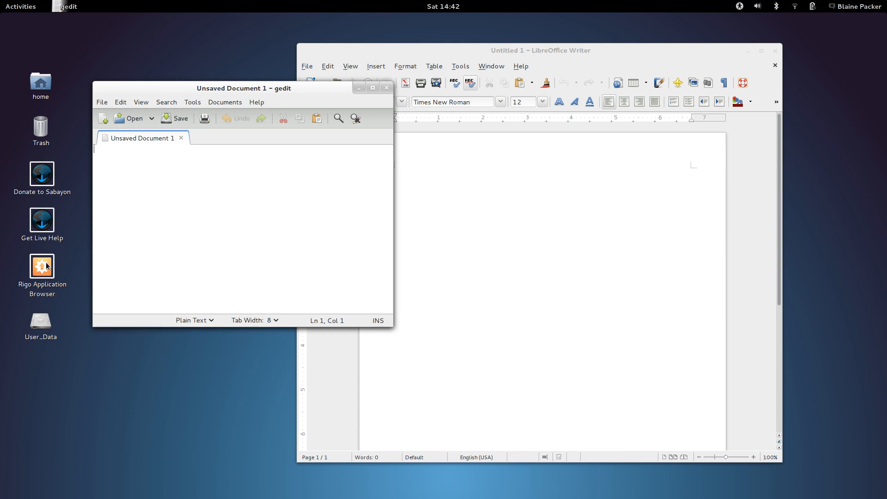
{"action": "left_click", "coordinate": [41, 266]}
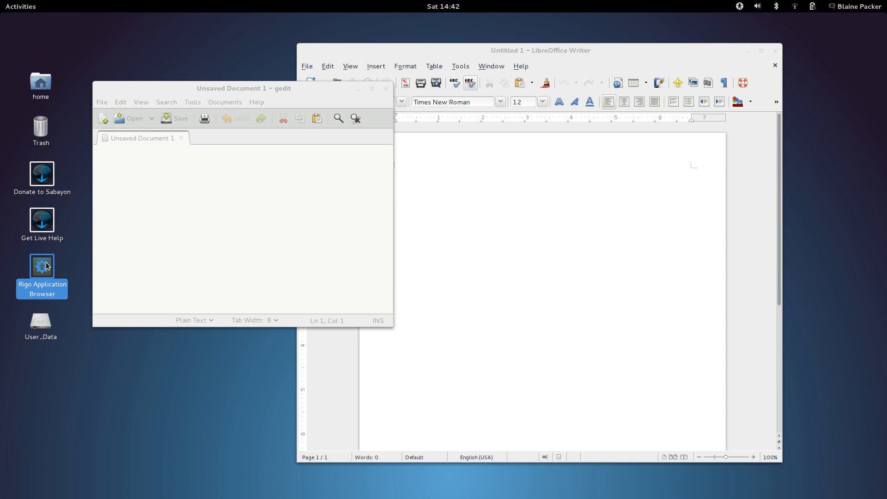
Launch Rigo, search 'firefox' and view the Firefox 18.0 package details showing it installed
{"action": "double_click", "coordinate": [41, 267]}
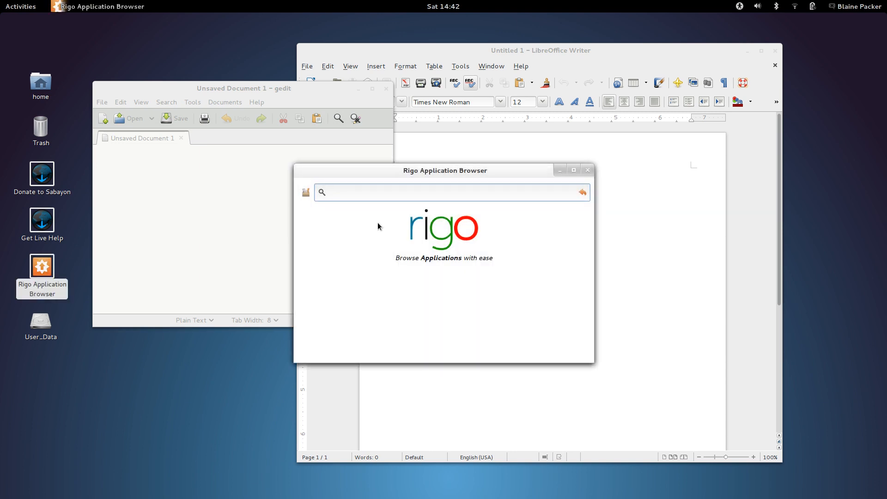
{"action": "mouse_move", "coordinate": [427, 175]}
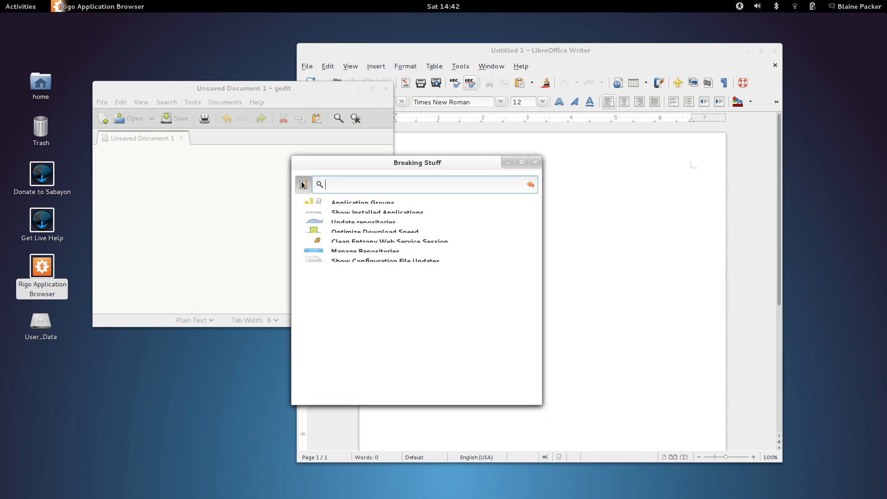
{"action": "type", "text": "firefox"}
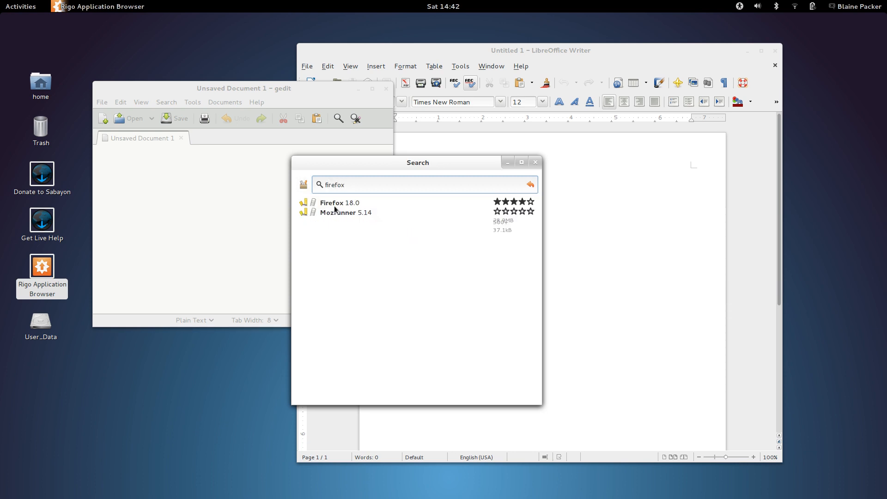
{"action": "left_click", "coordinate": [332, 203]}
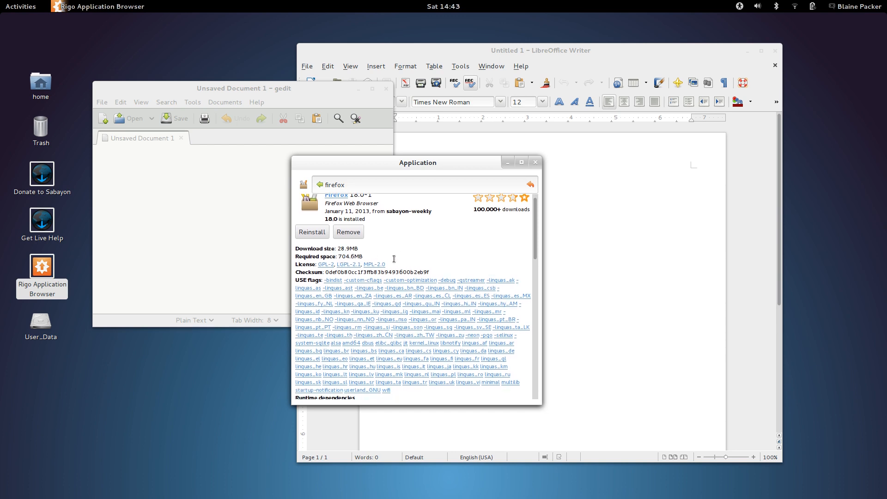
{"action": "mouse_move", "coordinate": [486, 263]}
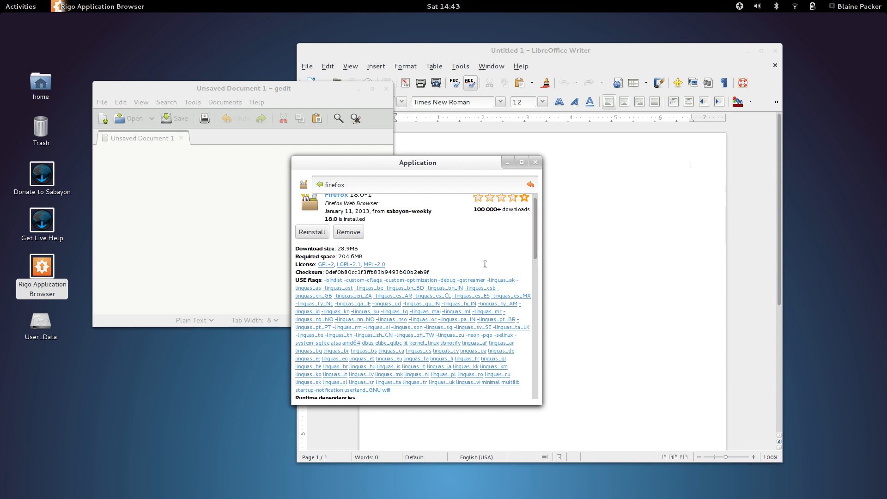
{"action": "scroll", "scroll_direction": "down", "scroll_amount": 3}
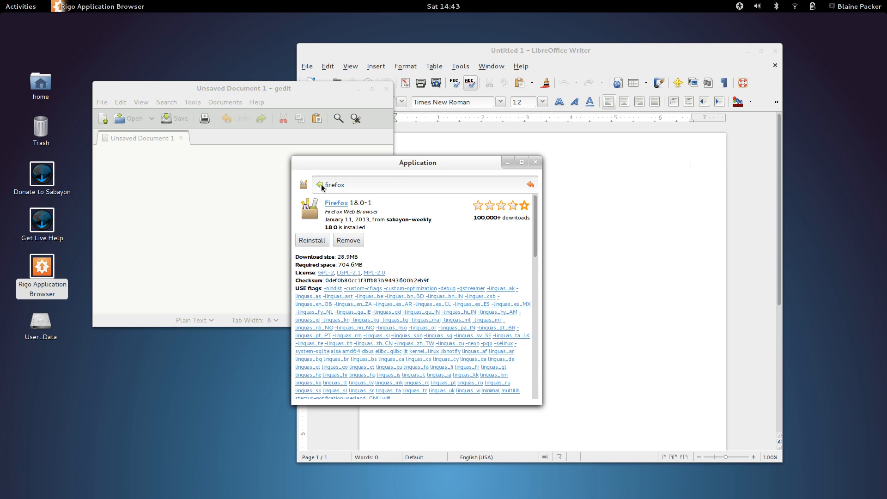
View OpenShot 1.4.3 details, search 'kazam', then show the Activities window overview
{"action": "type", "text": "openshot"}
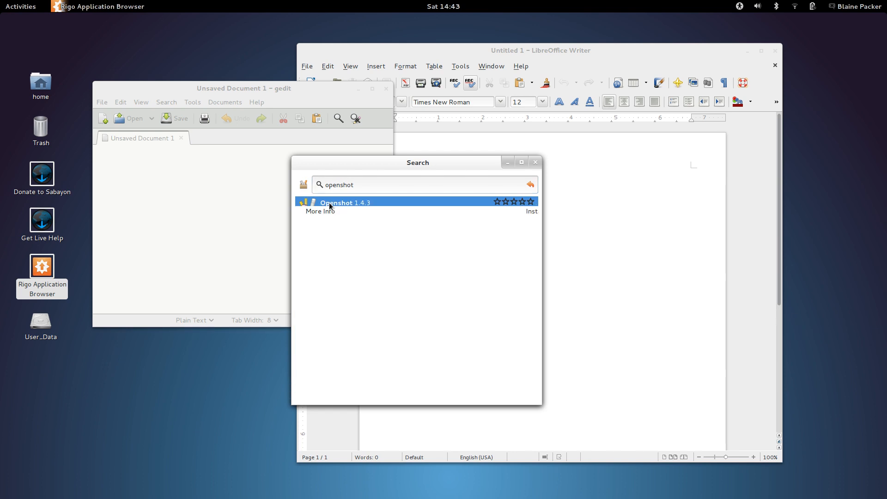
{"action": "left_click", "coordinate": [345, 202]}
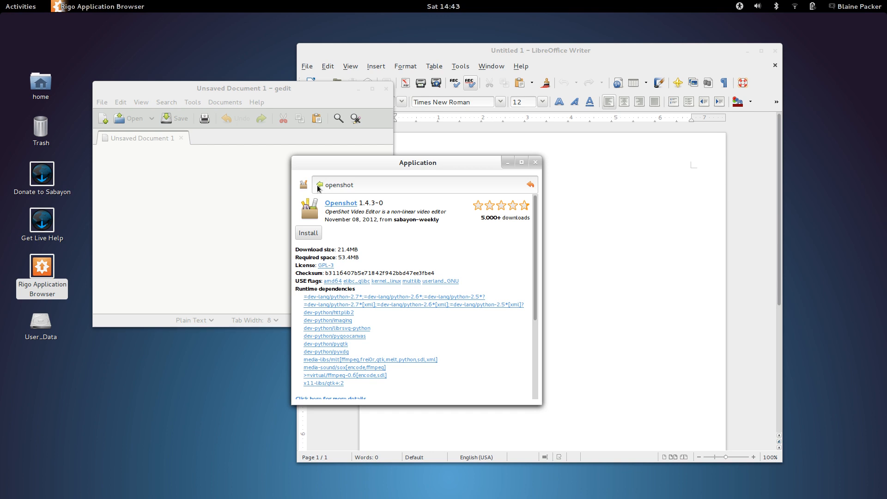
{"action": "type", "text": "kazam"}
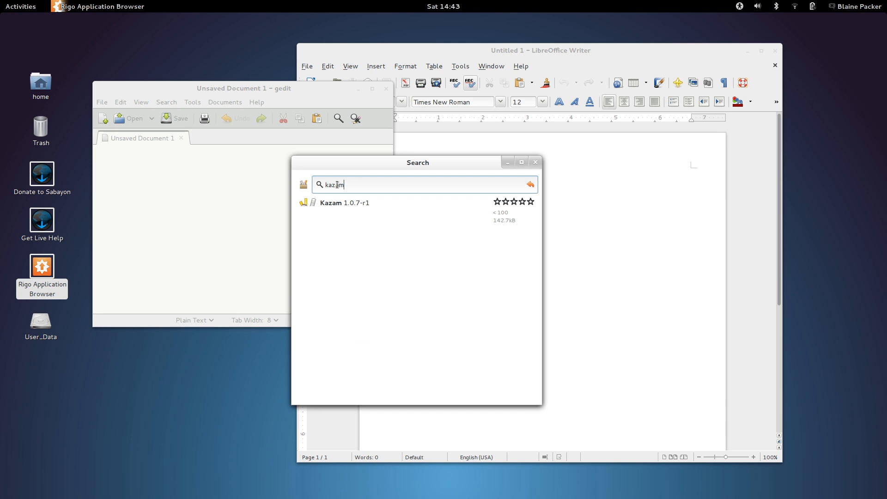
{"action": "left_click", "coordinate": [530, 185]}
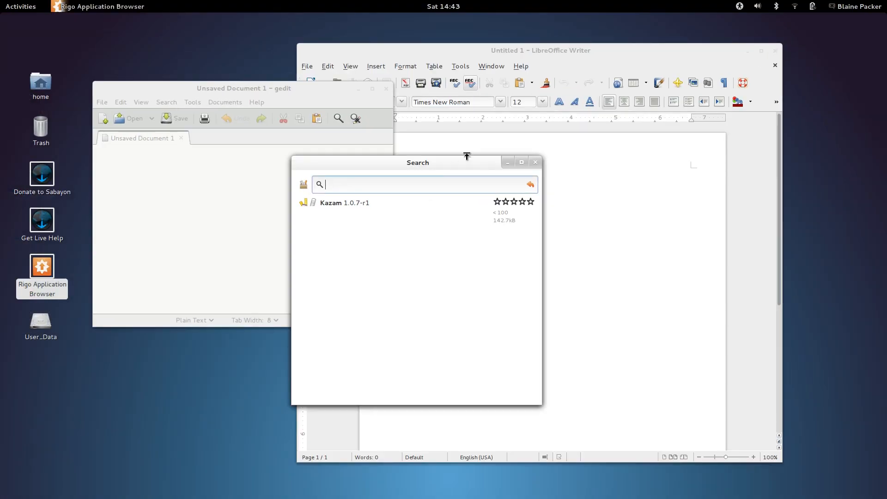
{"action": "left_click", "coordinate": [20, 7]}
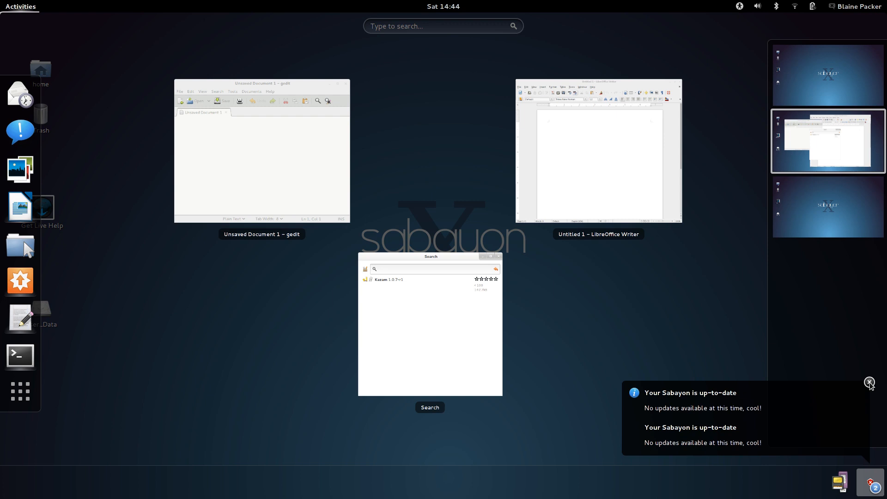
Dismiss the up-to-date notification, browse the app grid, then show all open windows
{"action": "left_click", "coordinate": [869, 382]}
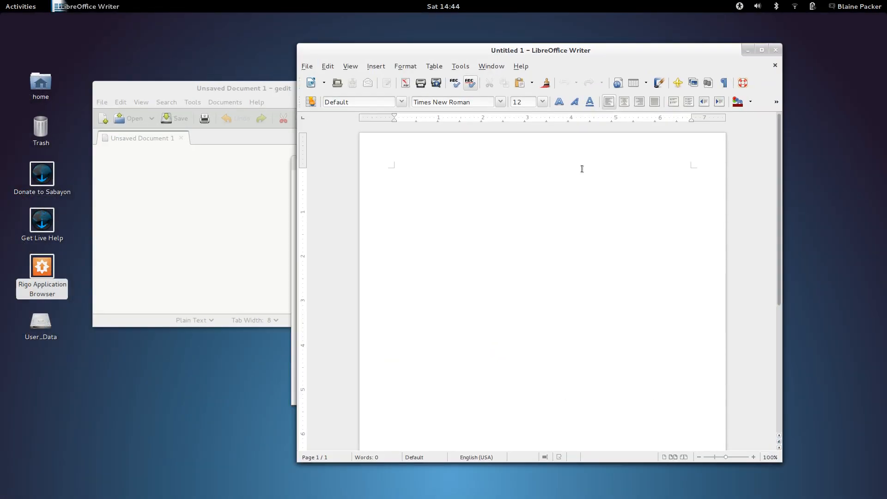
{"action": "left_click", "coordinate": [20, 6]}
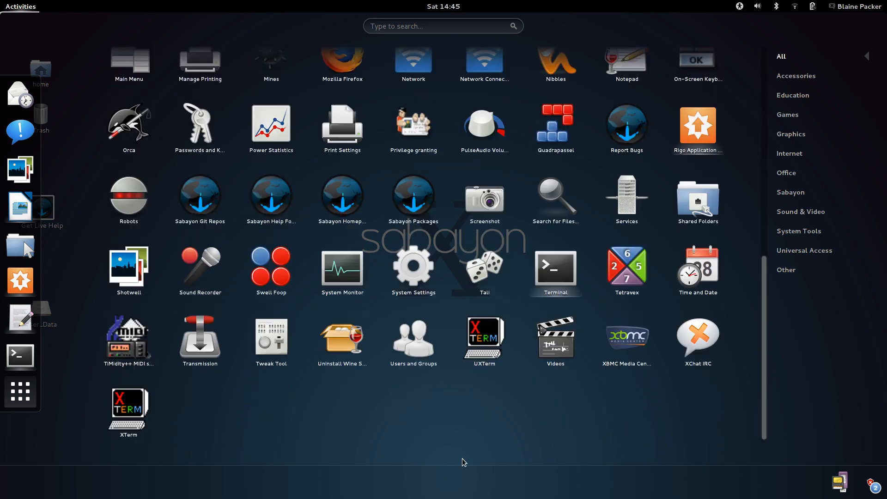
{"action": "mouse_move", "coordinate": [568, 439]}
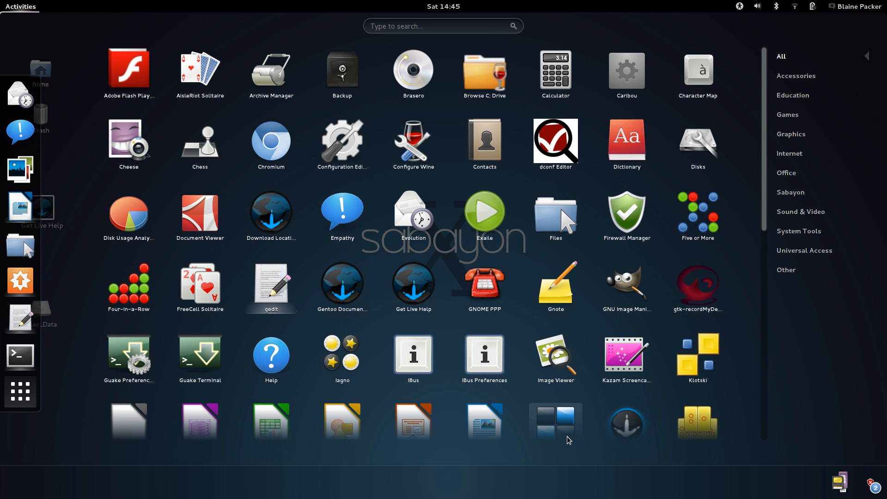
{"action": "mouse_move", "coordinate": [522, 344]}
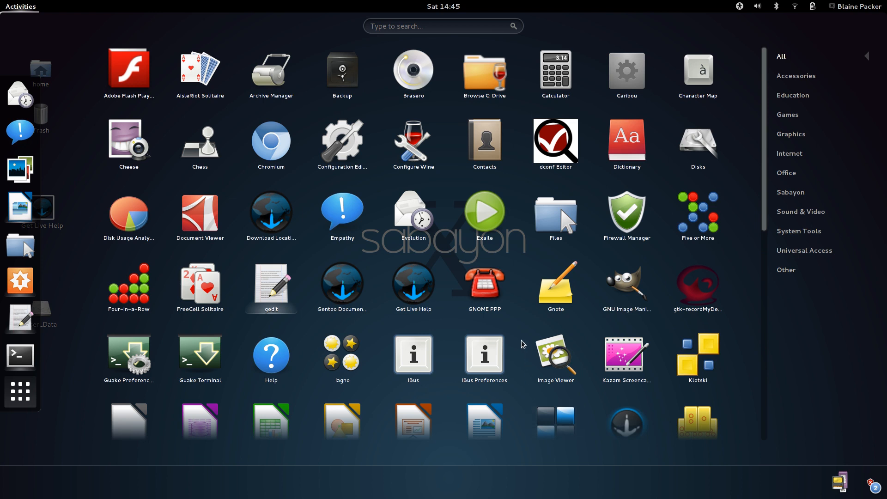
{"action": "mouse_move", "coordinate": [522, 330]}
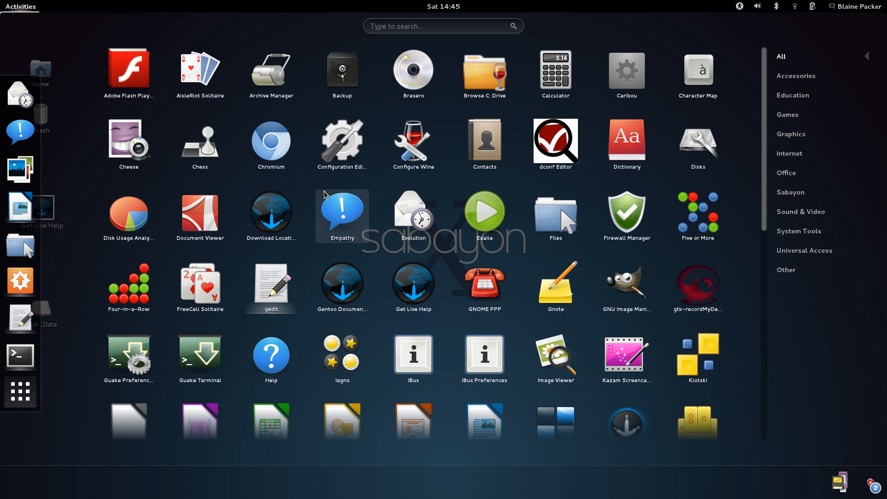
{"action": "left_click", "coordinate": [787, 114]}
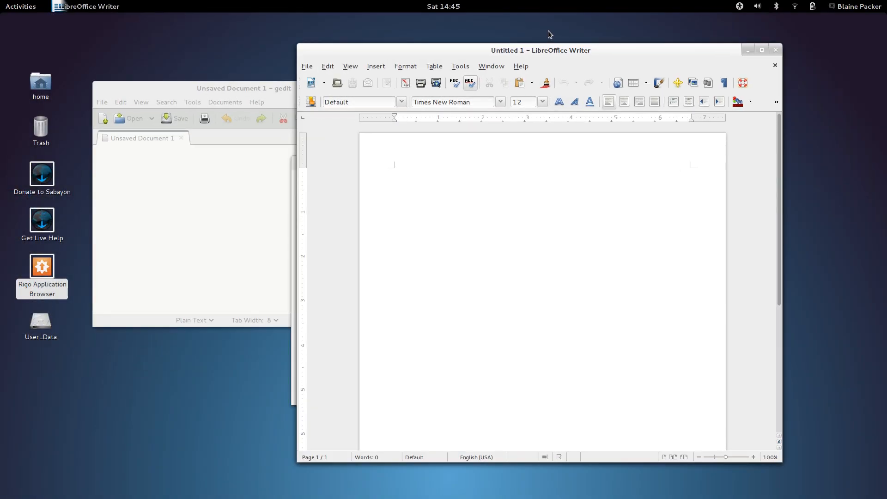
{"action": "mouse_move", "coordinate": [488, 83]}
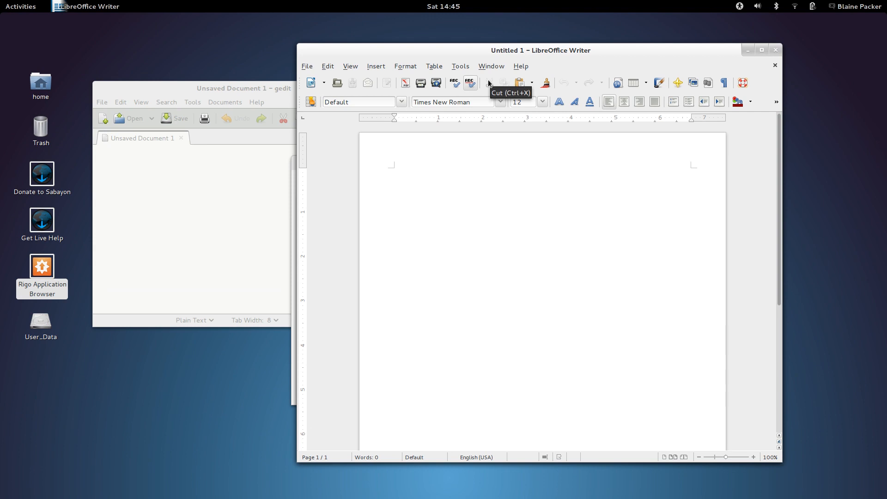
{"action": "left_click", "coordinate": [20, 6]}
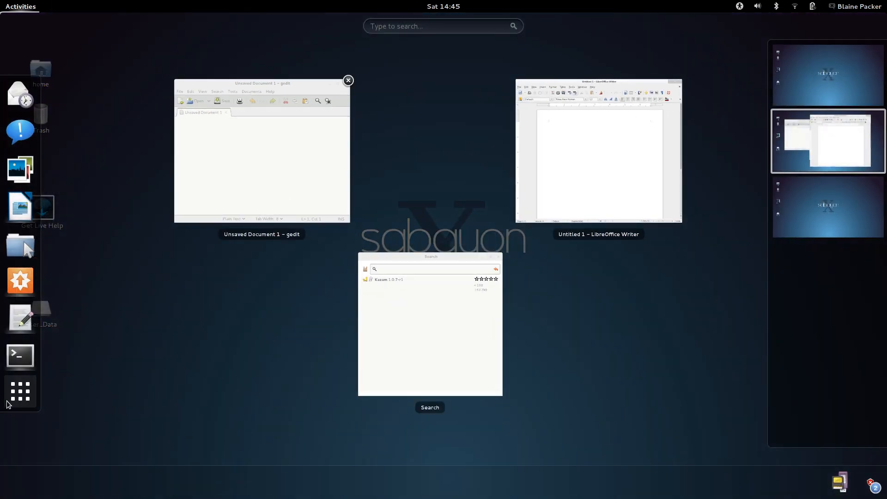
Browse the Graphics, Internet, Sabayon and Sound & Video application categories
{"action": "left_click", "coordinate": [19, 392]}
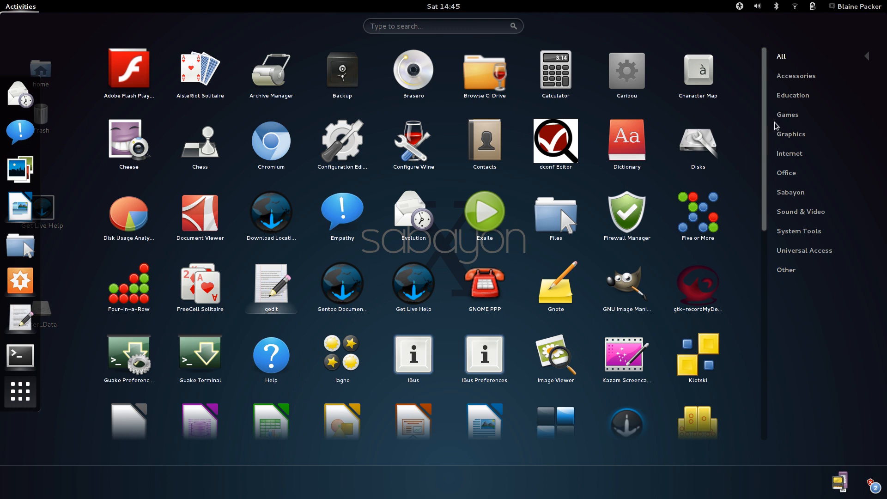
{"action": "left_click", "coordinate": [791, 134]}
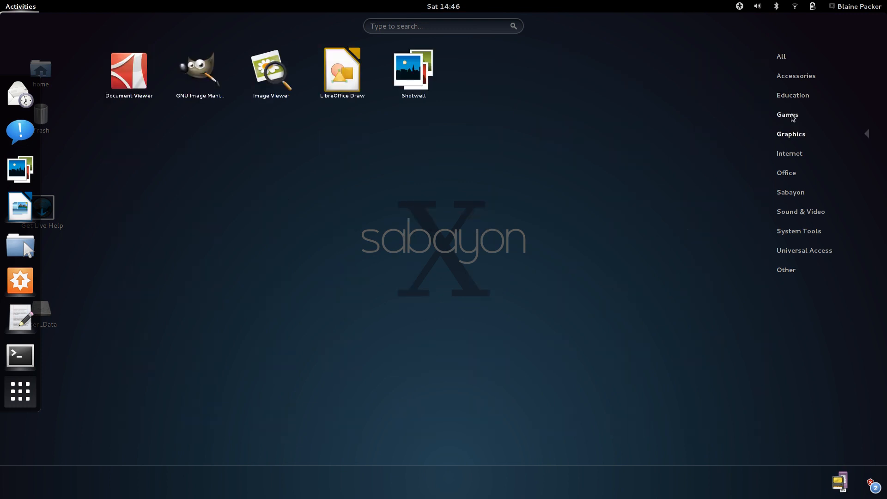
{"action": "mouse_move", "coordinate": [789, 143]}
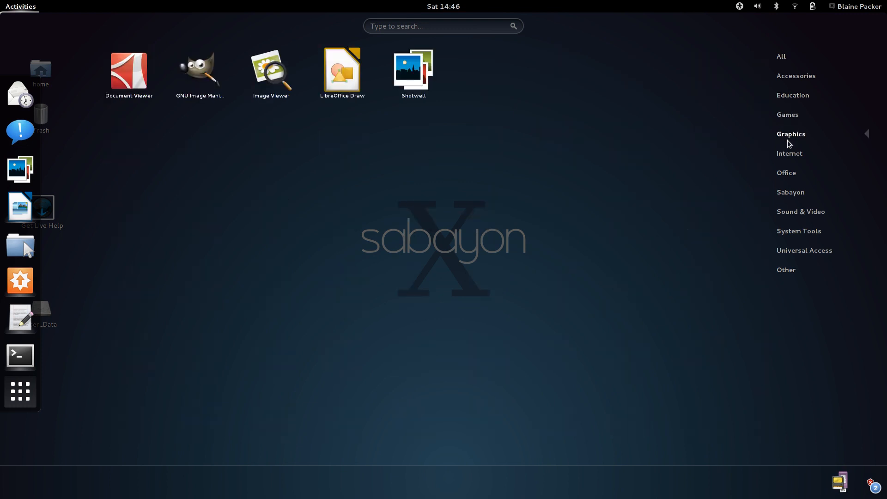
{"action": "left_click", "coordinate": [789, 152]}
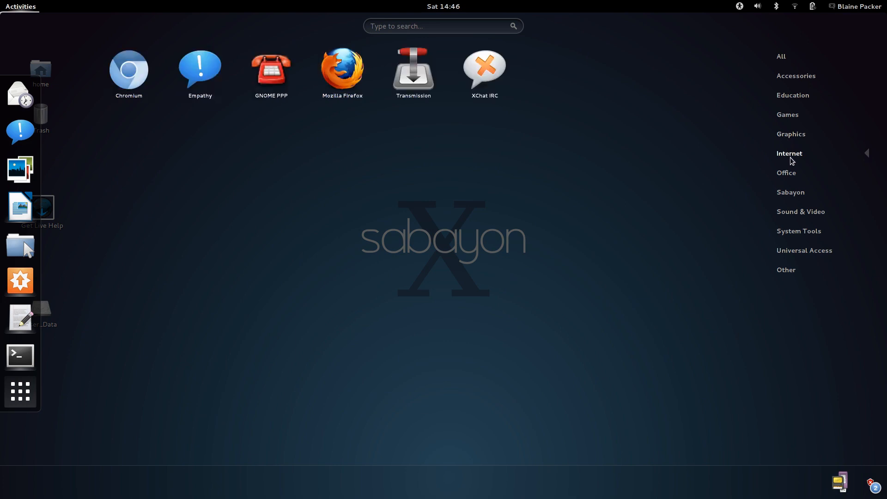
{"action": "mouse_move", "coordinate": [792, 176]}
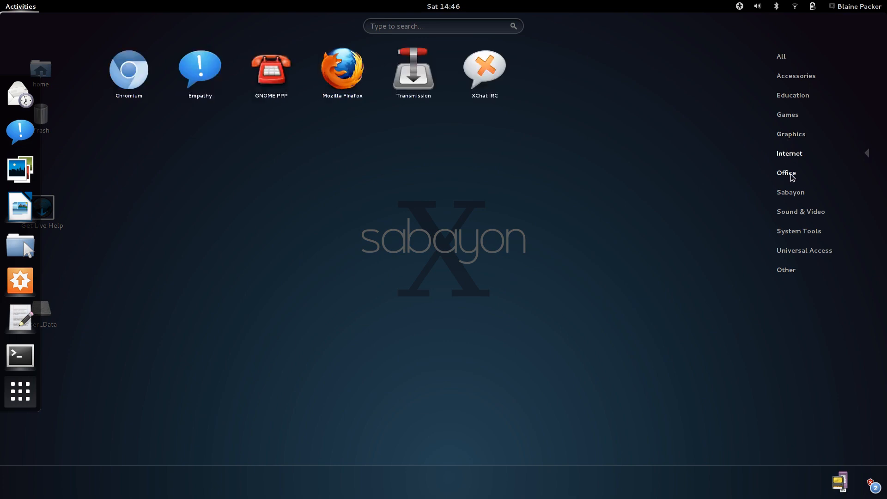
{"action": "left_click", "coordinate": [790, 193]}
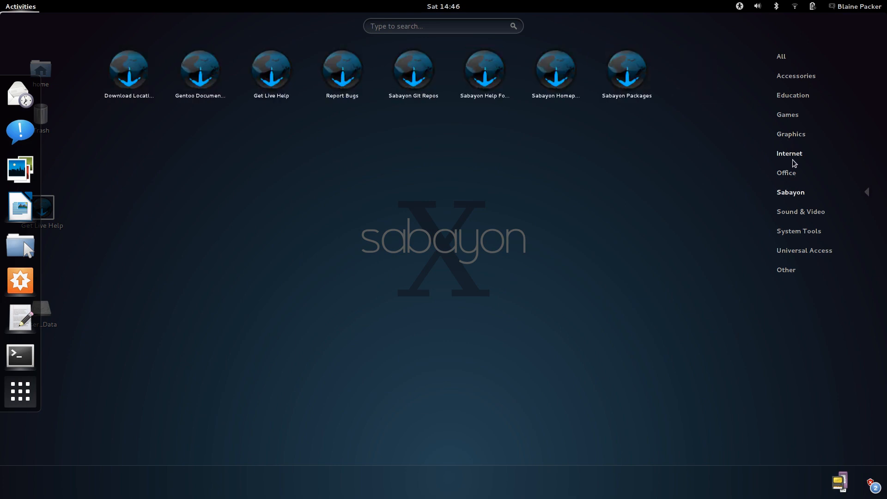
{"action": "mouse_move", "coordinate": [301, 97]}
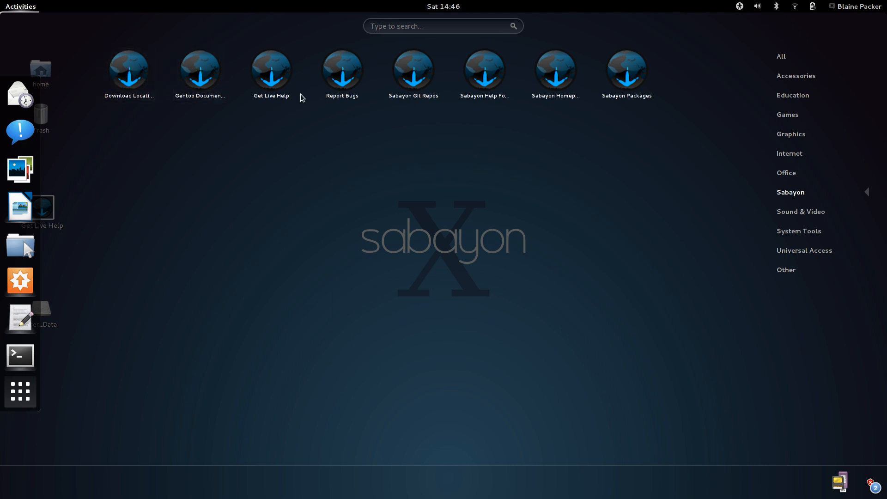
{"action": "mouse_move", "coordinate": [237, 150]}
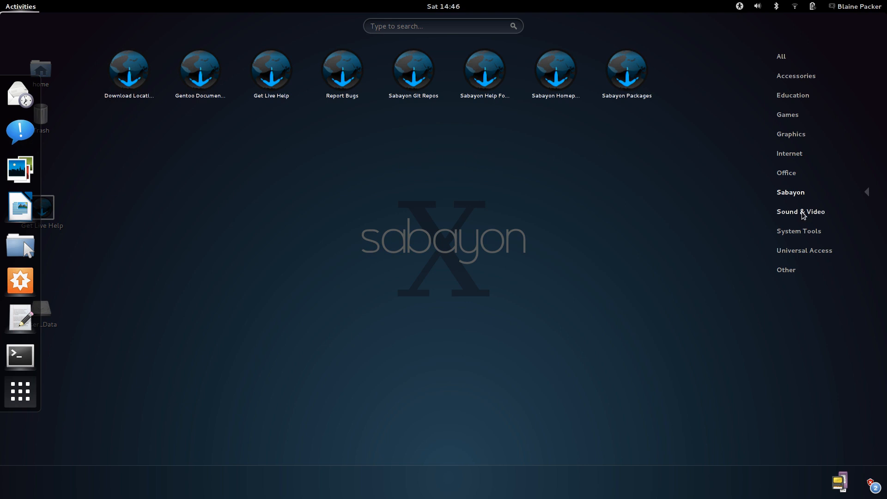
{"action": "left_click", "coordinate": [800, 211]}
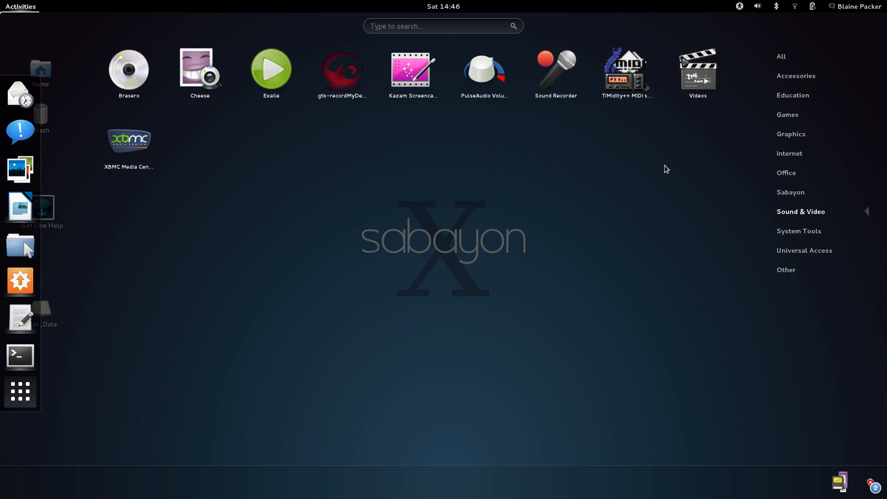
{"action": "mouse_move", "coordinate": [374, 177]}
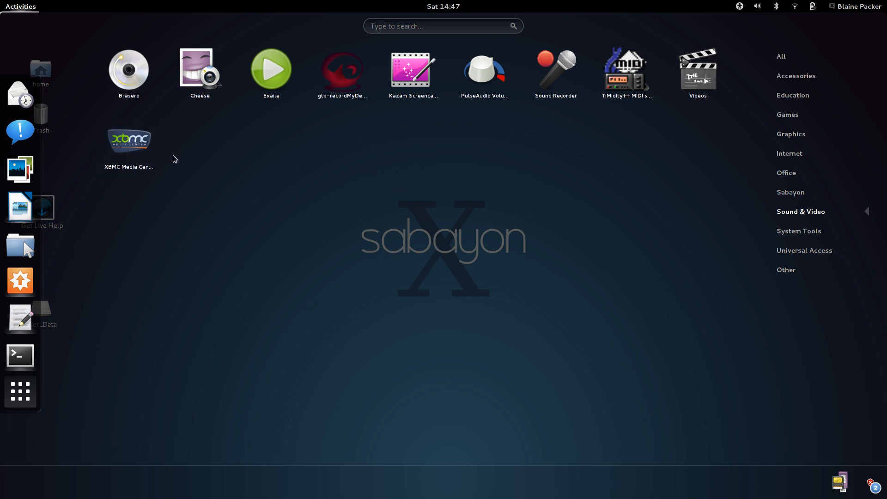
List the System Tools applications such as dconf Editor, System Monitor and XTerm
{"action": "left_click", "coordinate": [128, 140]}
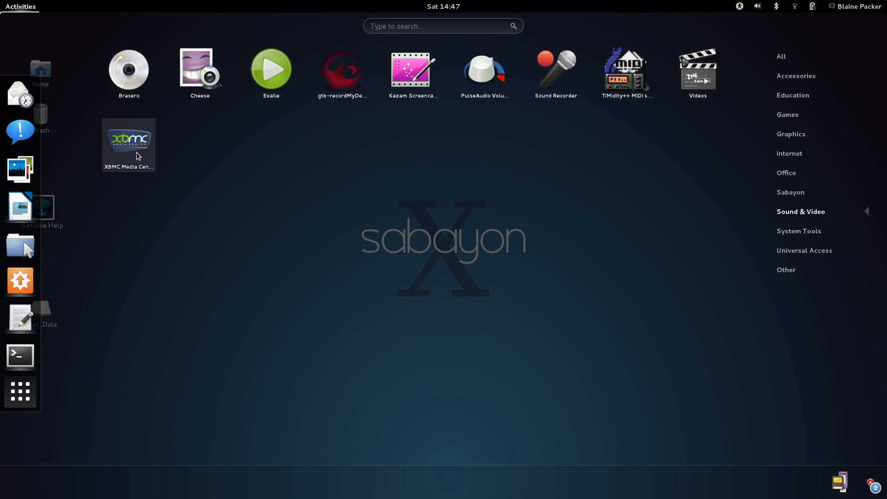
{"action": "mouse_move", "coordinate": [439, 179]}
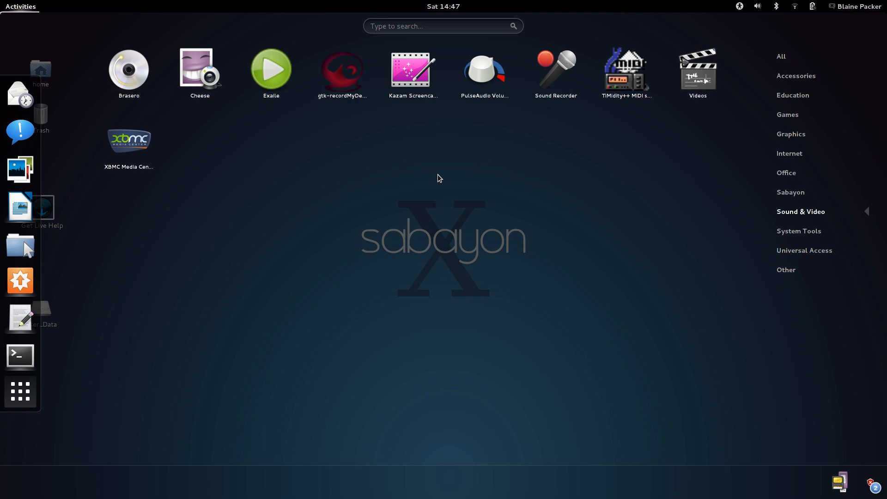
{"action": "mouse_move", "coordinate": [161, 215]}
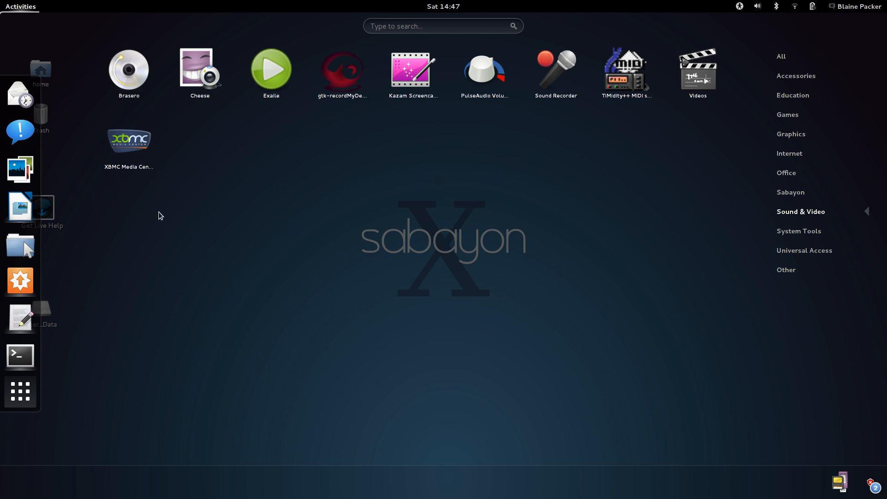
{"action": "mouse_move", "coordinate": [739, 218]}
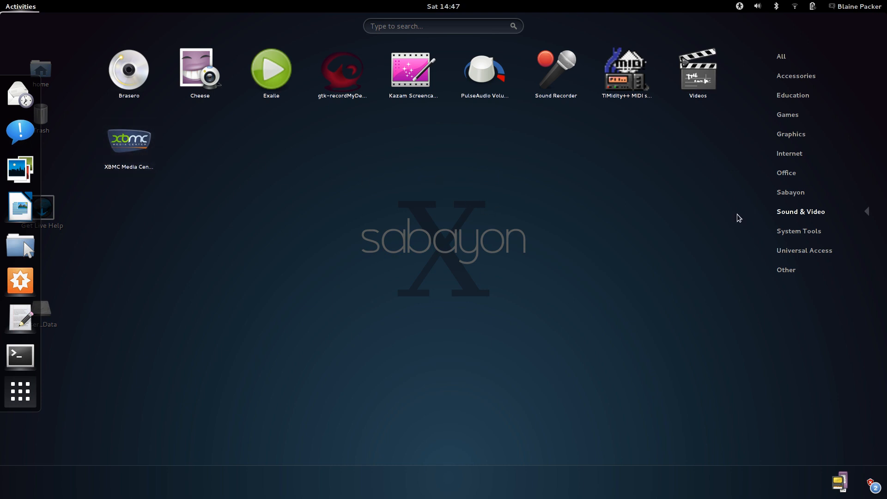
{"action": "mouse_move", "coordinate": [799, 231]}
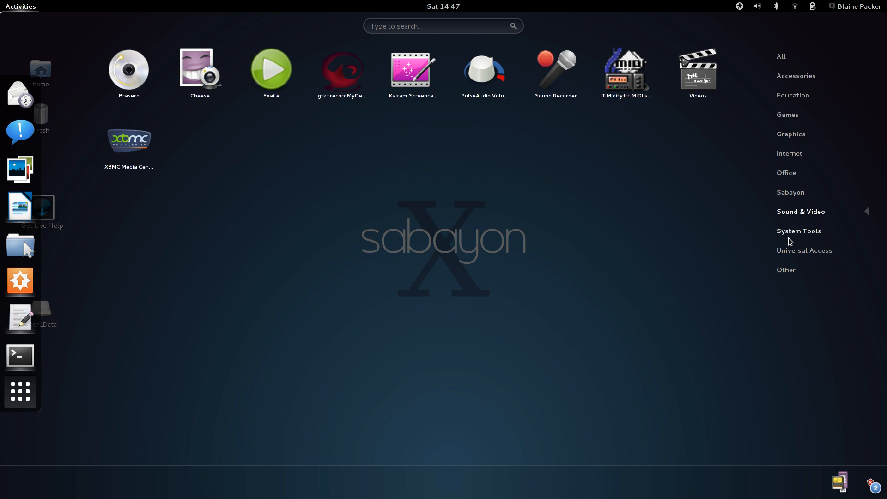
{"action": "left_click", "coordinate": [798, 231]}
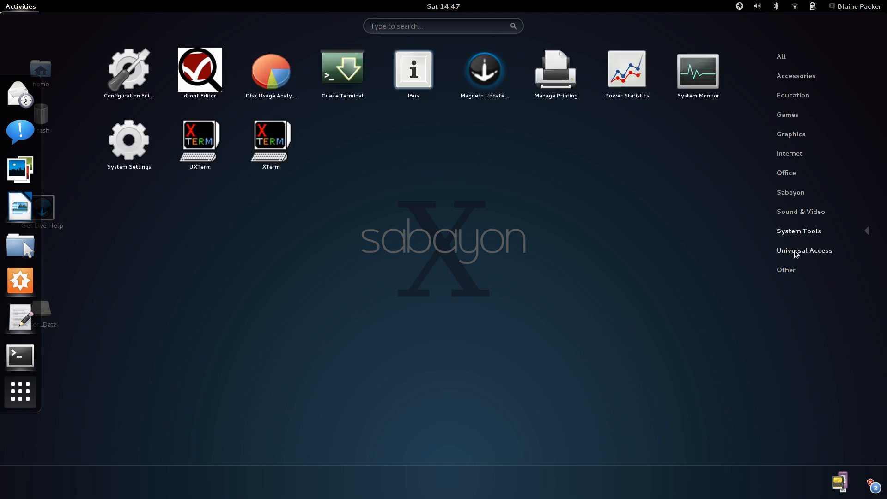
Browse Universal Access, Other and All categories, then search 'moni' to launch System Monitor
{"action": "left_click", "coordinate": [804, 251]}
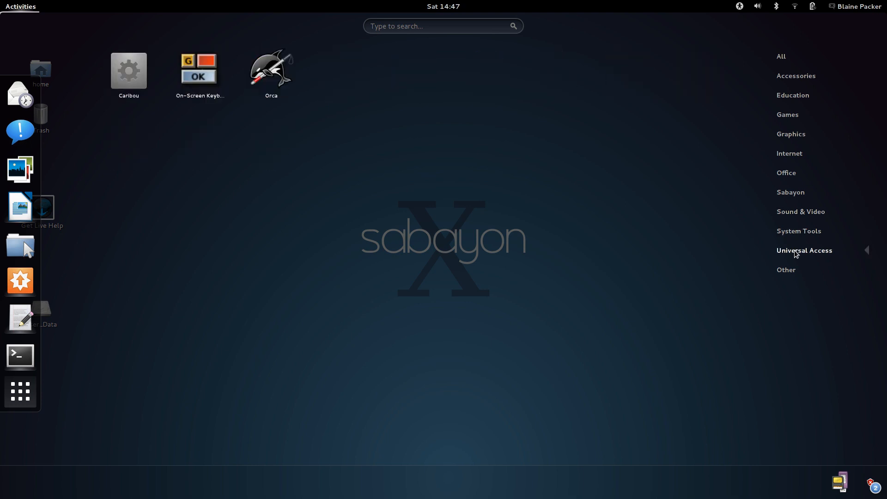
{"action": "left_click", "coordinate": [785, 269]}
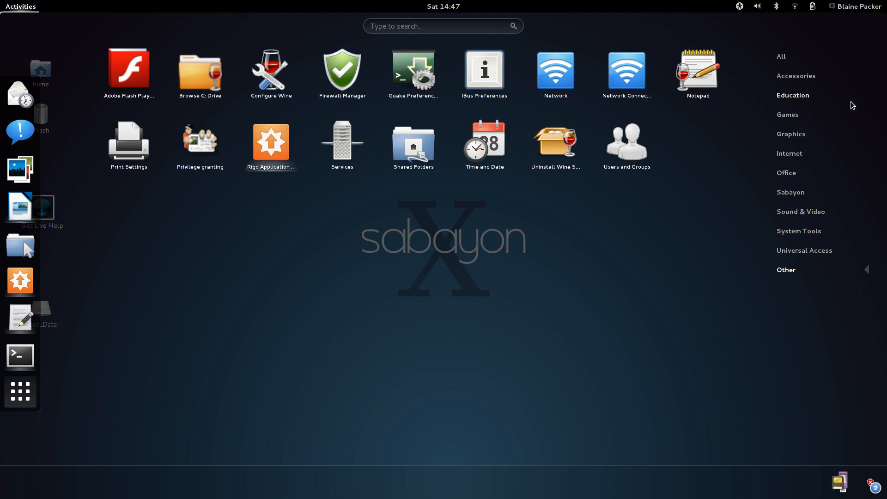
{"action": "left_click", "coordinate": [781, 57]}
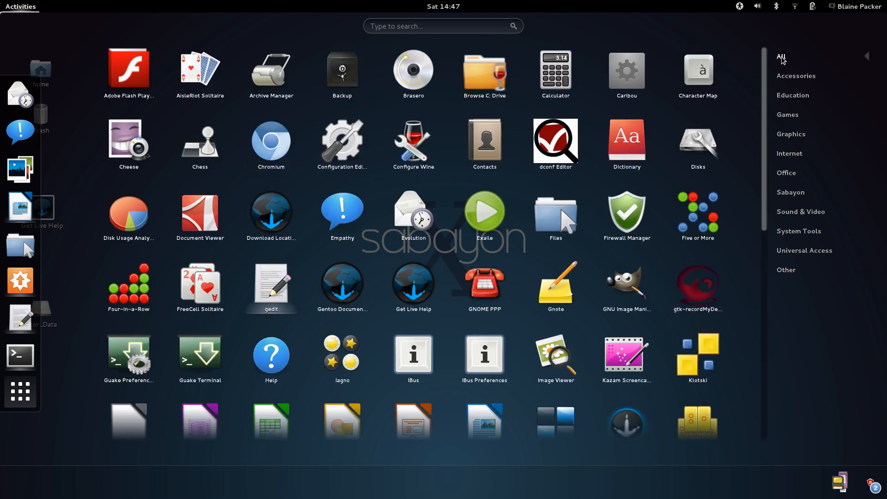
{"action": "scroll", "scroll_direction": "down", "scroll_amount": 3}
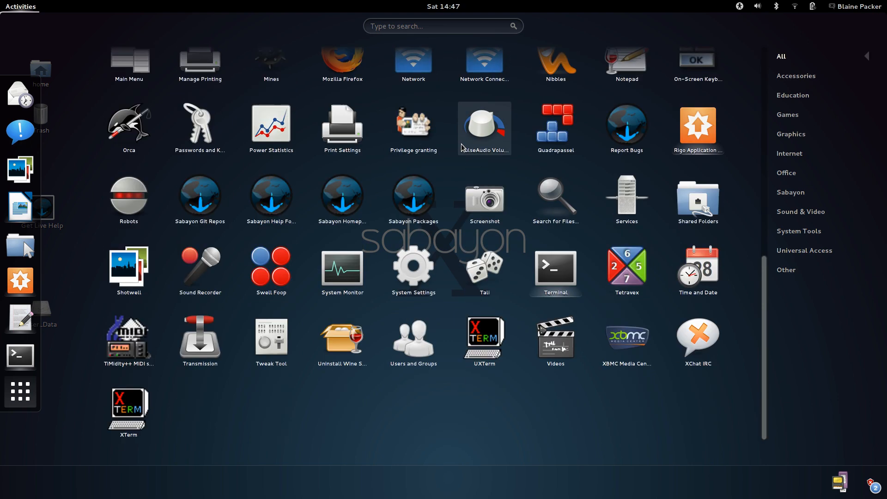
{"action": "type", "text": "moni"}
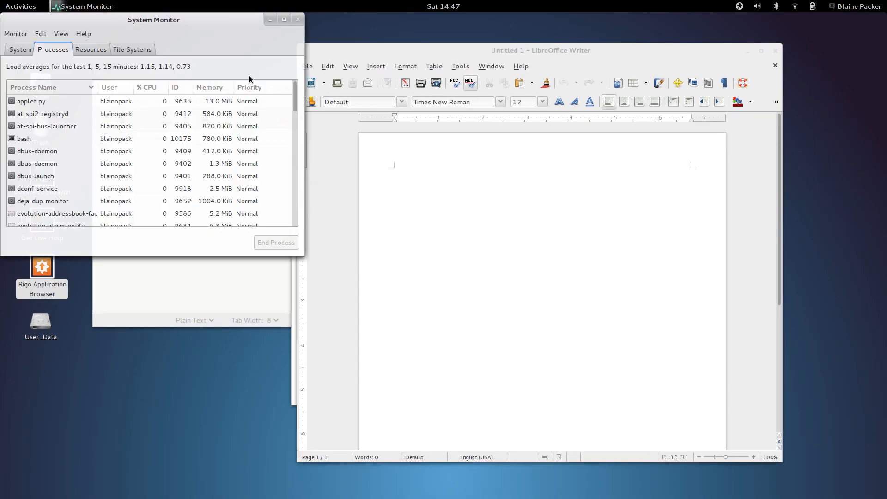
View the Resources graphs, move and close System Monitor, then close the Rigo search window
{"action": "left_click", "coordinate": [91, 49]}
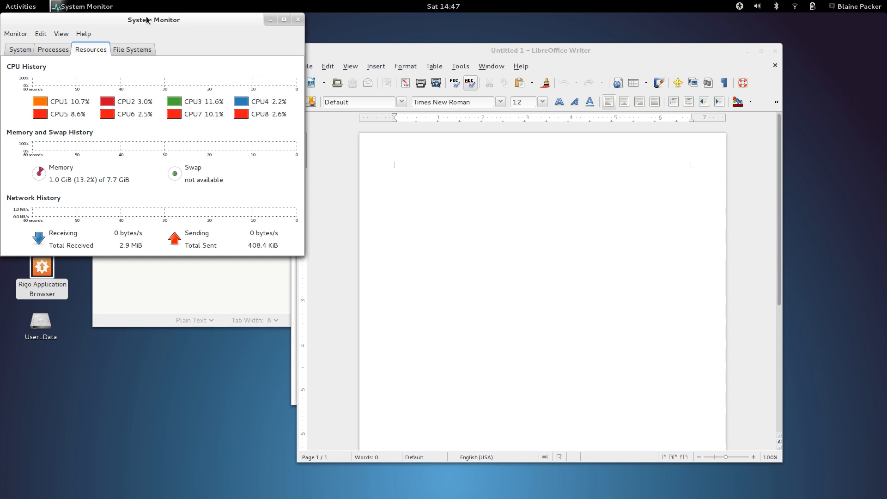
{"action": "left_click_drag", "start_coordinate": [153, 19], "coordinate": [234, 48]}
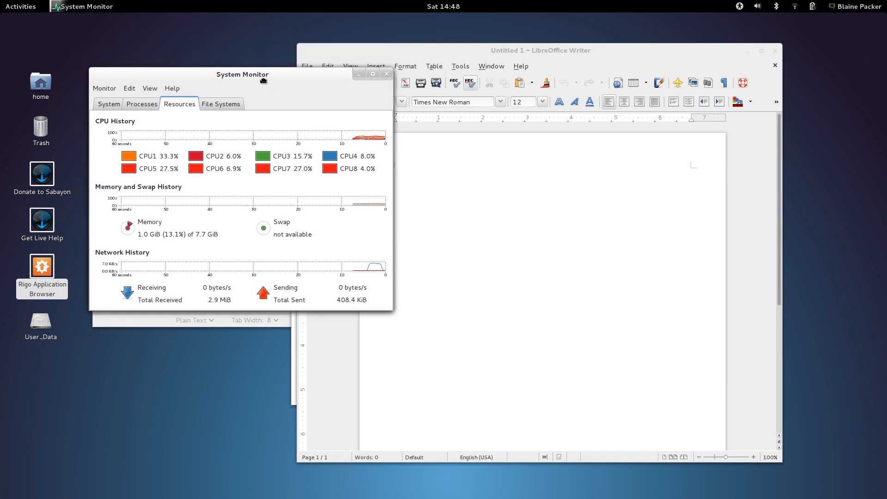
{"action": "left_click_drag", "start_coordinate": [242, 74], "coordinate": [199, 142]}
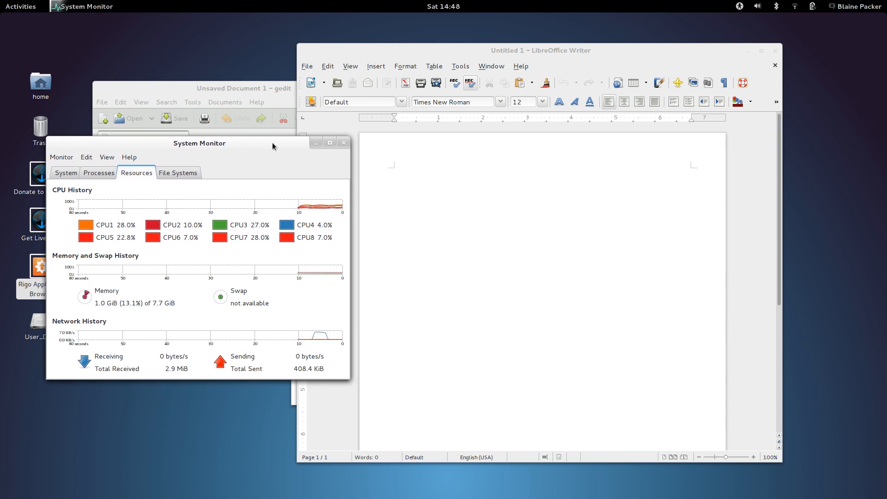
{"action": "mouse_move", "coordinate": [277, 145]}
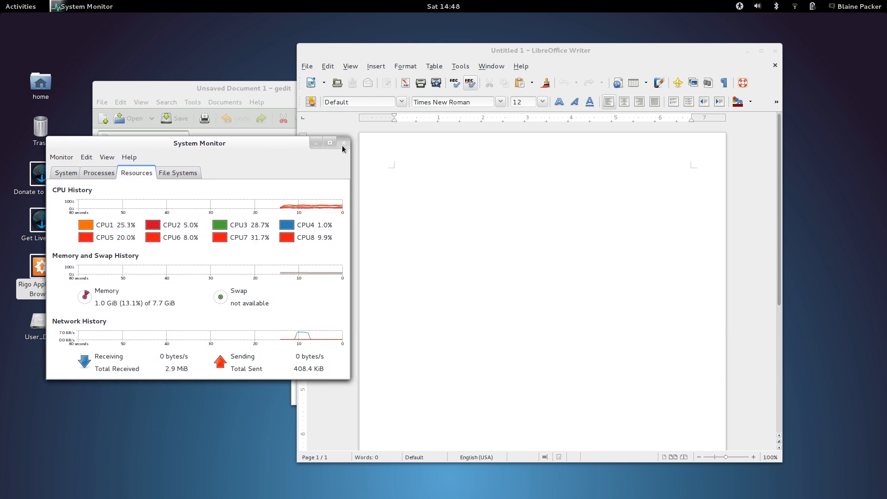
{"action": "left_click", "coordinate": [343, 143]}
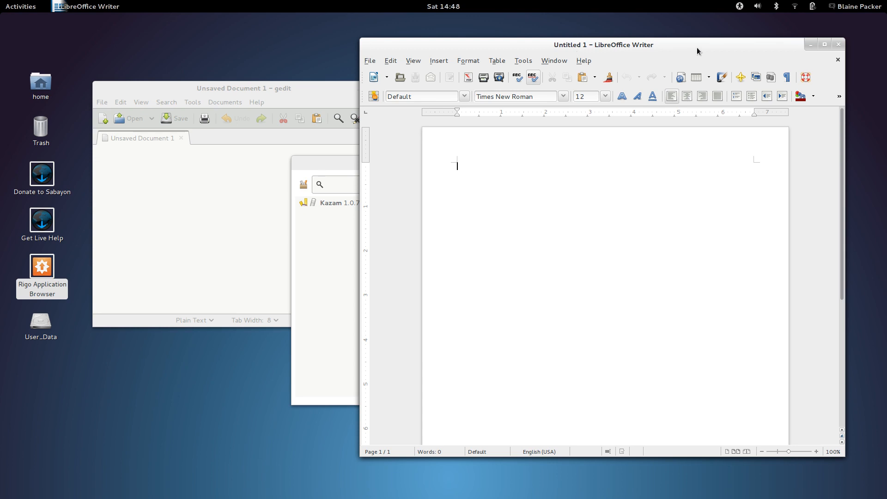
{"action": "mouse_move", "coordinate": [733, 47]}
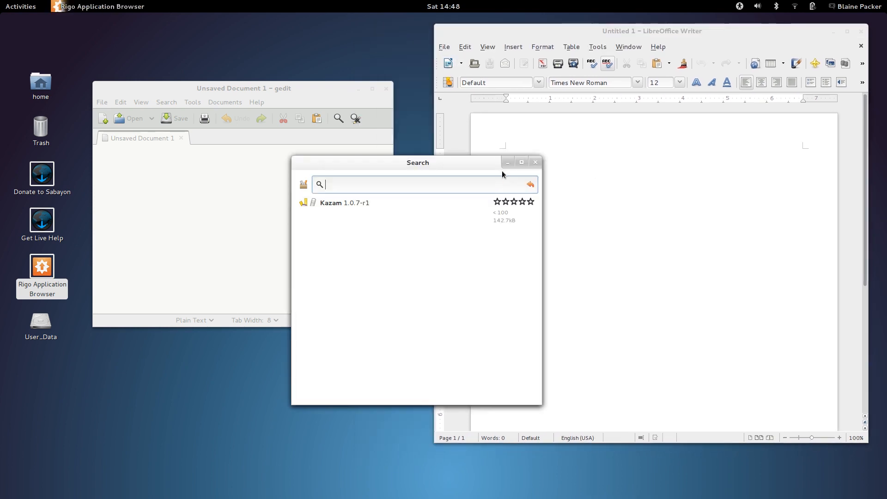
{"action": "left_click", "coordinate": [22, 7]}
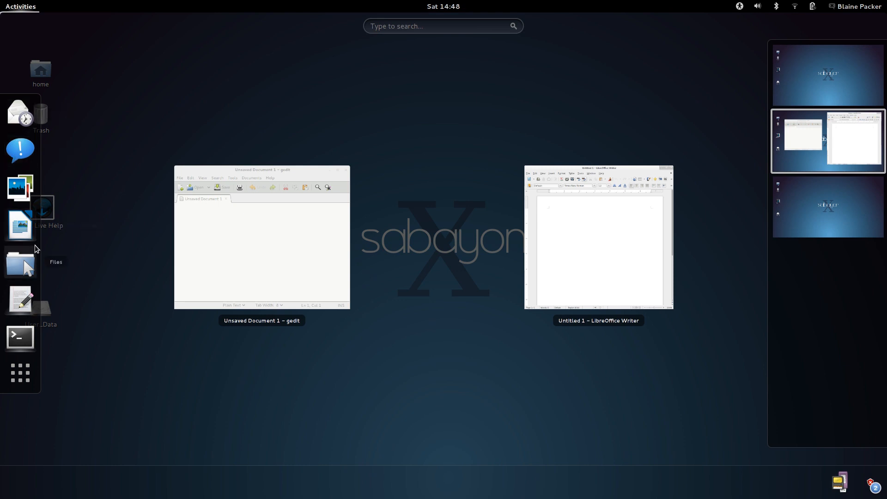
Move the Writer window, close the empty gedit document and show the volume and microphone controls
{"action": "left_click", "coordinate": [19, 372]}
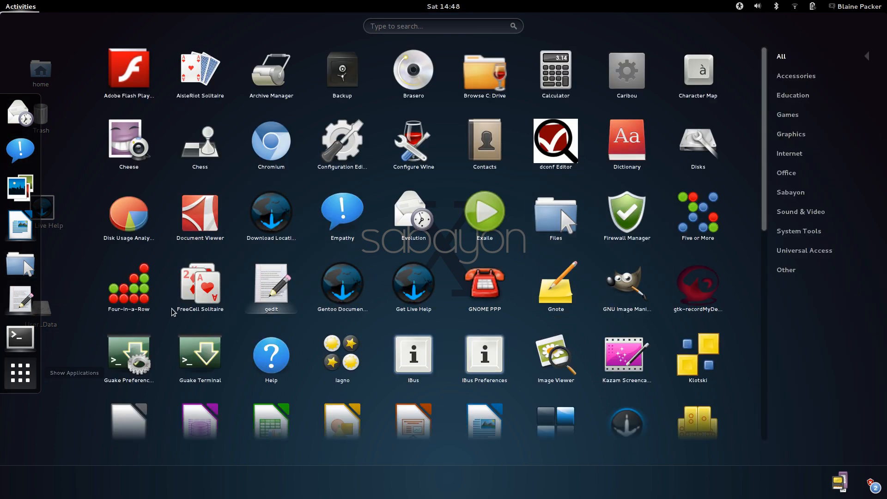
{"action": "mouse_move", "coordinate": [744, 130]}
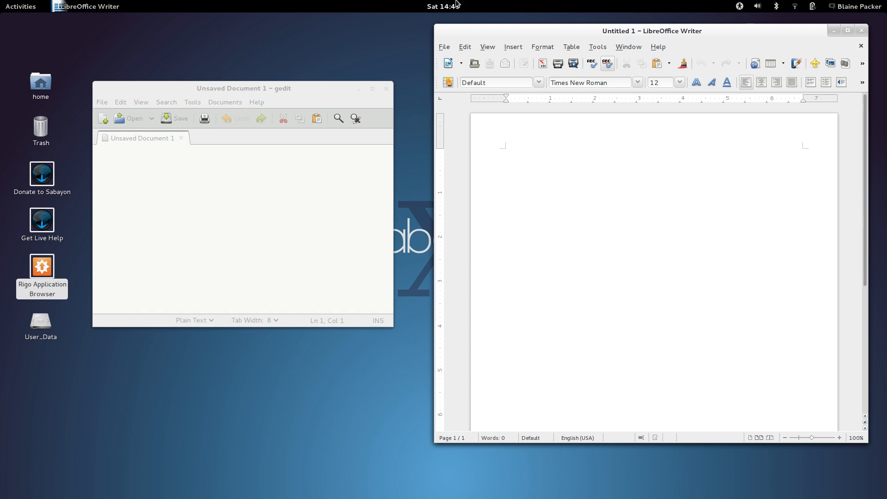
{"action": "left_click_drag", "start_coordinate": [651, 30], "coordinate": [570, 44]}
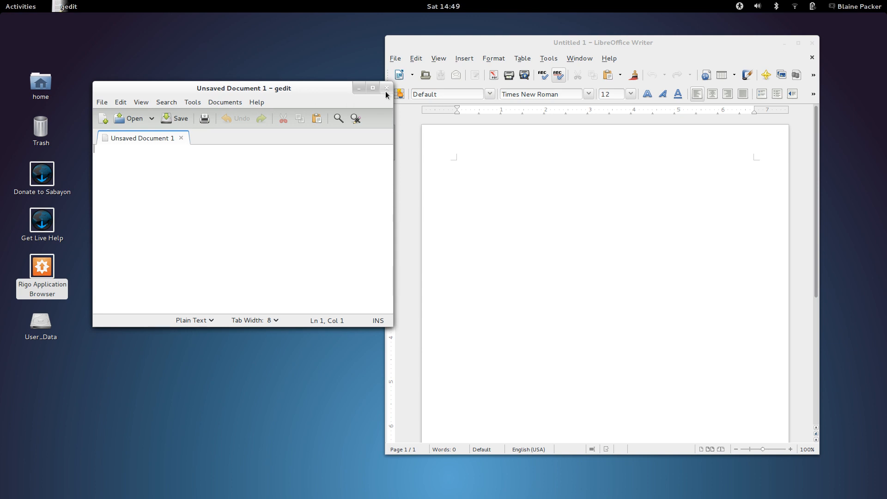
{"action": "left_click", "coordinate": [388, 88]}
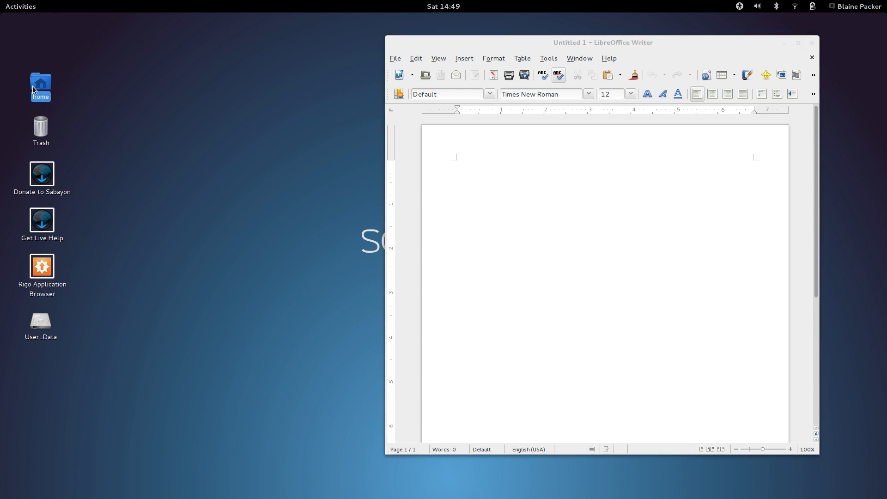
{"action": "left_click", "coordinate": [757, 6]}
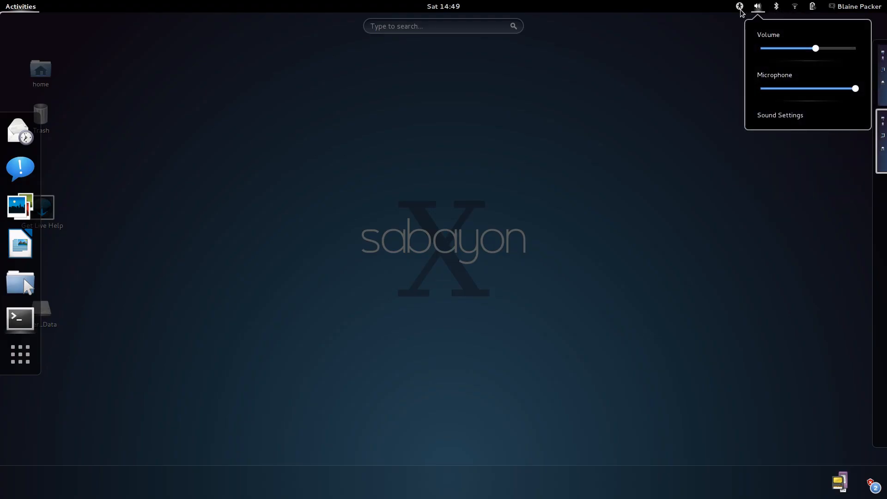
Close the volume menu and browse to extensions.gnome.org in Firefox
{"action": "left_click", "coordinate": [856, 6]}
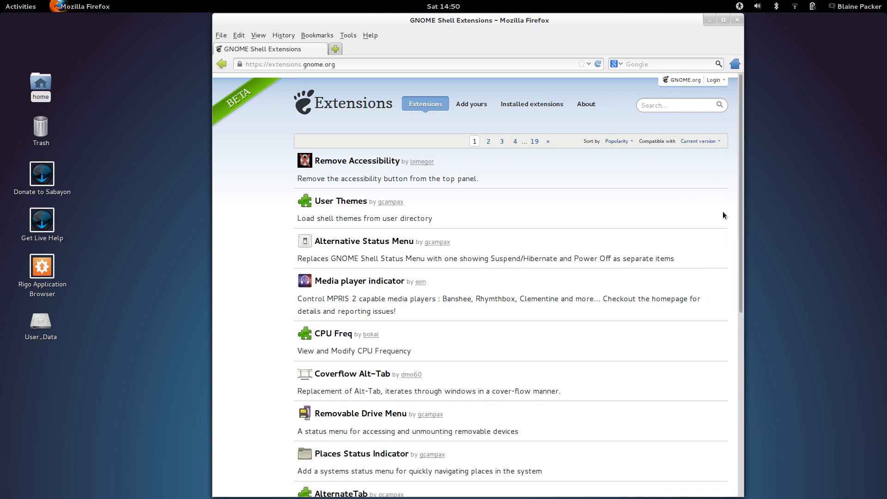
{"action": "mouse_move", "coordinate": [502, 200]}
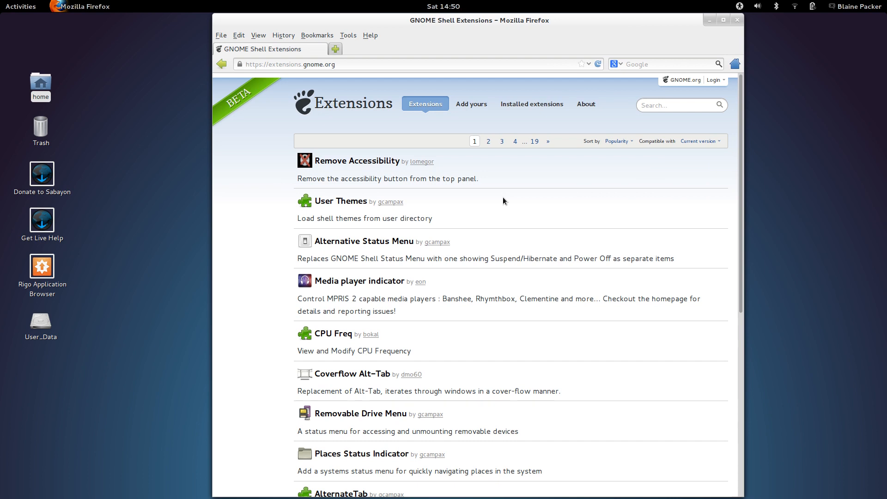
Skim the popular extensions list down to Quit Button, then show the Activities overview with Firefox
{"action": "scroll", "scroll_direction": "down", "scroll_amount": 3}
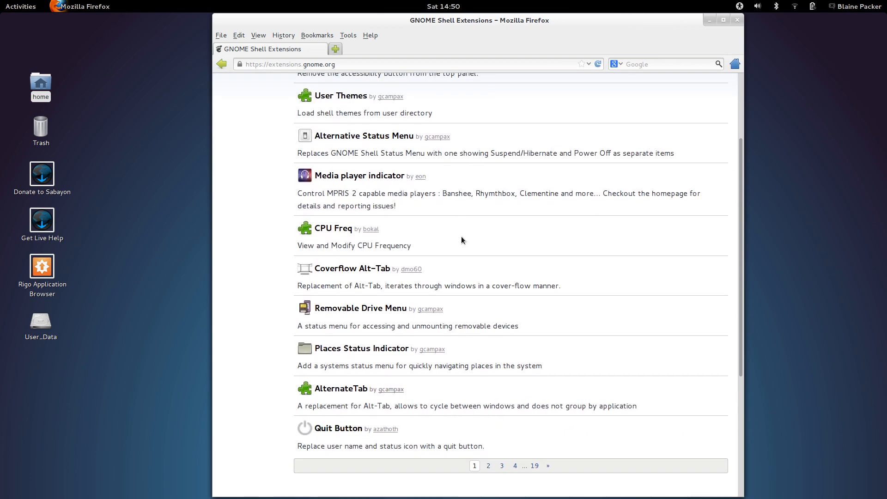
{"action": "scroll", "scroll_direction": "up", "scroll_amount": 3}
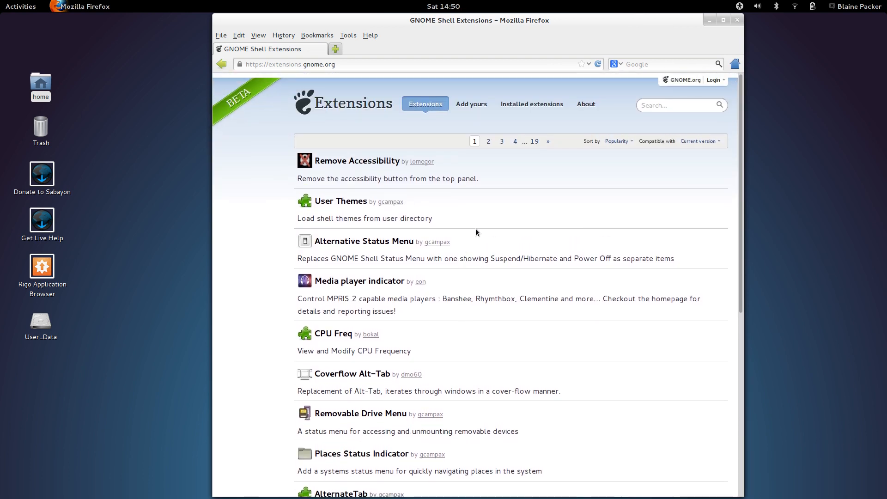
{"action": "mouse_move", "coordinate": [523, 342]}
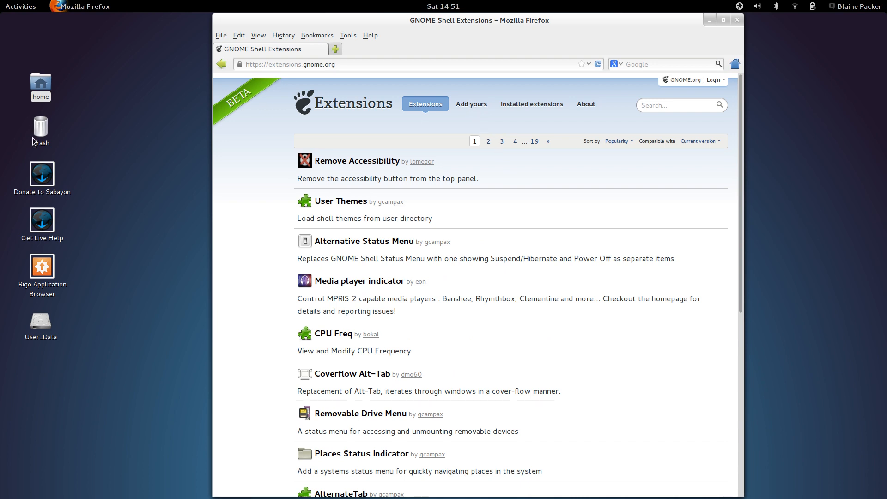
{"action": "left_click", "coordinate": [21, 7]}
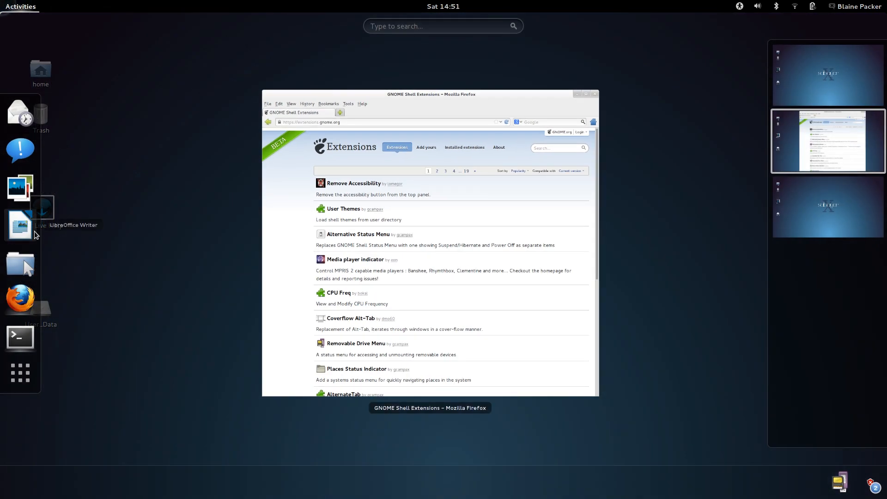
{"action": "mouse_move", "coordinate": [20, 113]}
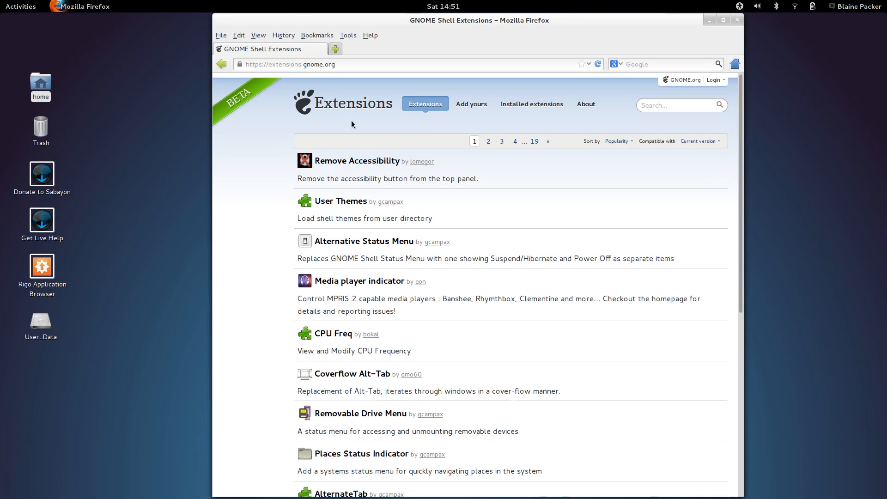
{"action": "mouse_move", "coordinate": [335, 48]}
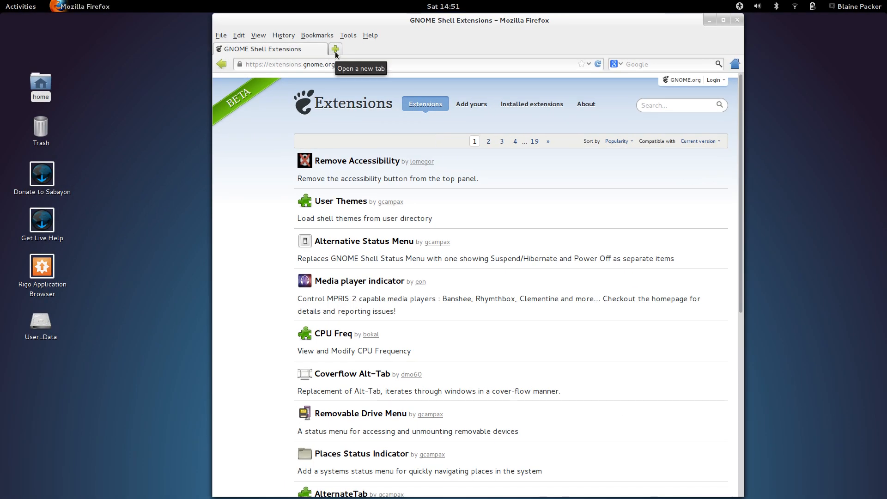
{"action": "mouse_move", "coordinate": [521, 48]}
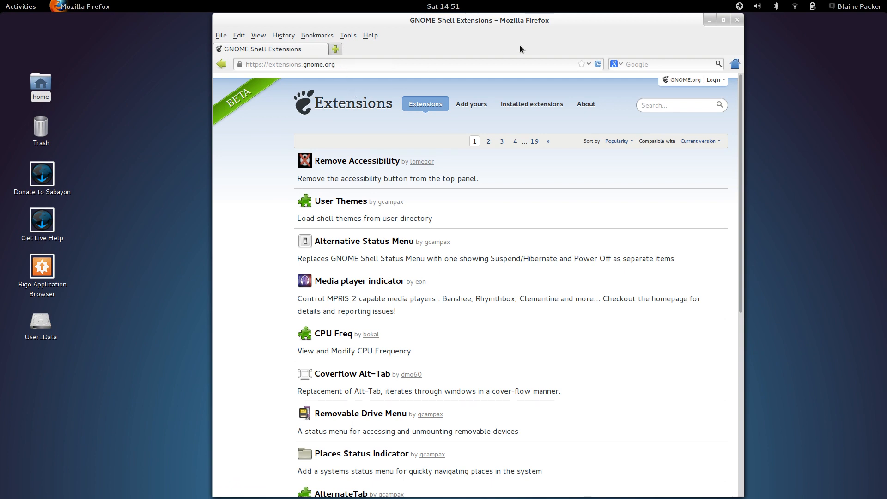
{"action": "left_click", "coordinate": [86, 7]}
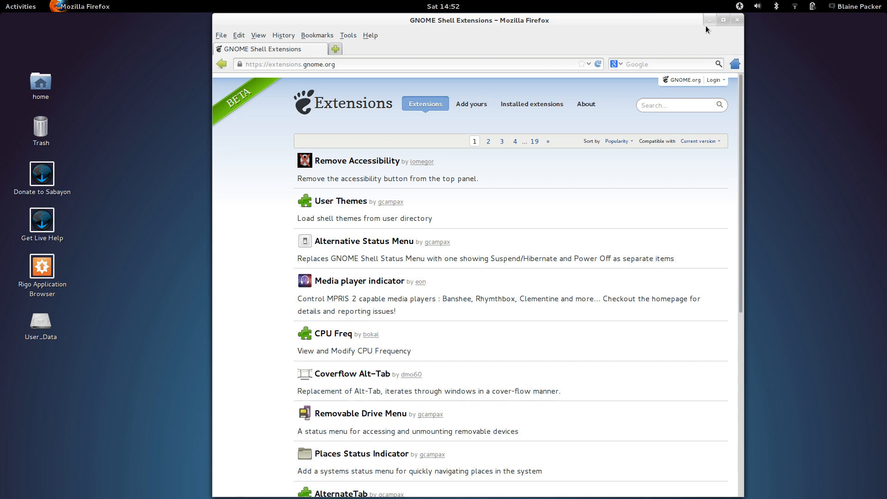
{"action": "mouse_move", "coordinate": [758, 31]}
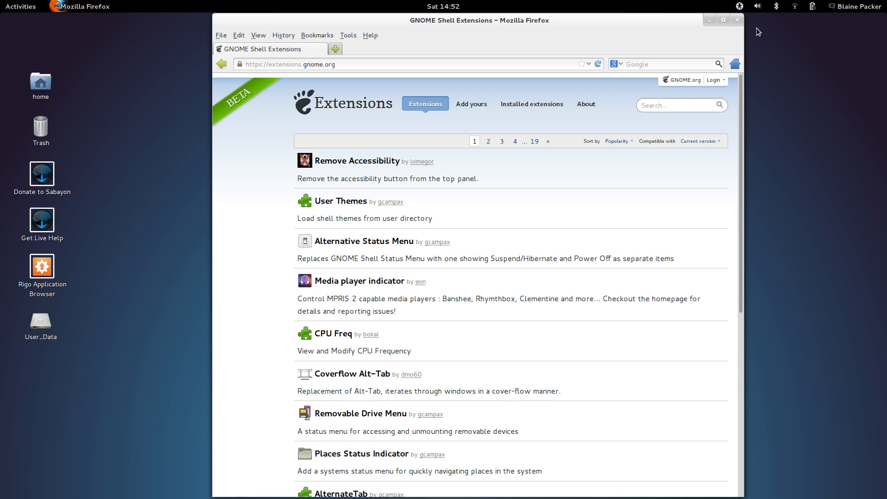